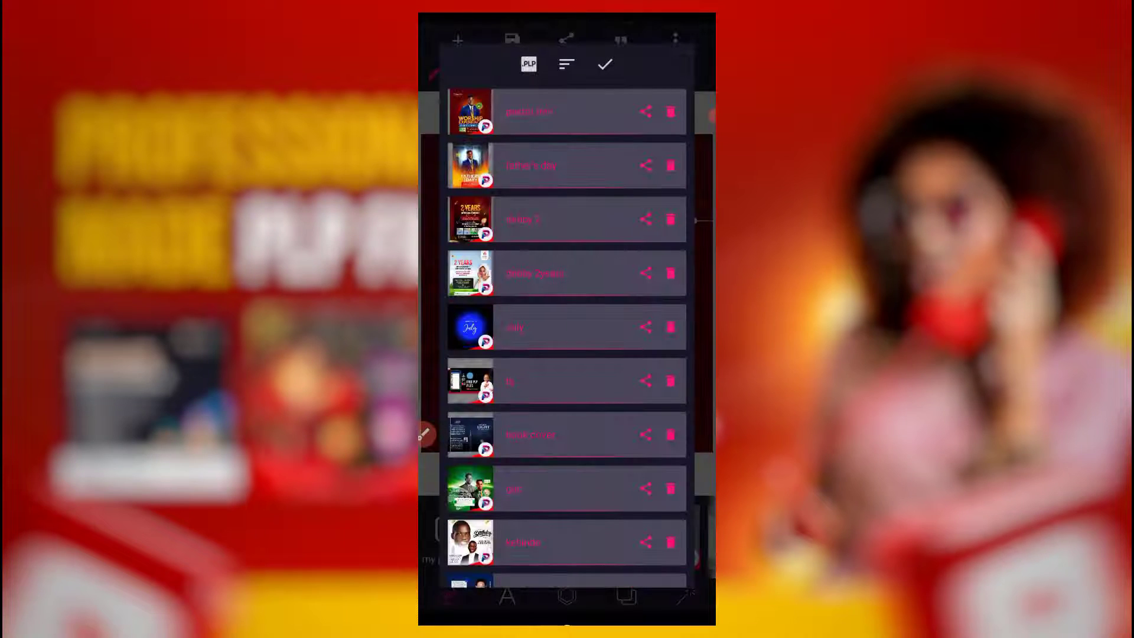
Step: In PixelLab, choose the extra-options command to open a .plp project file
left_click(471, 112)
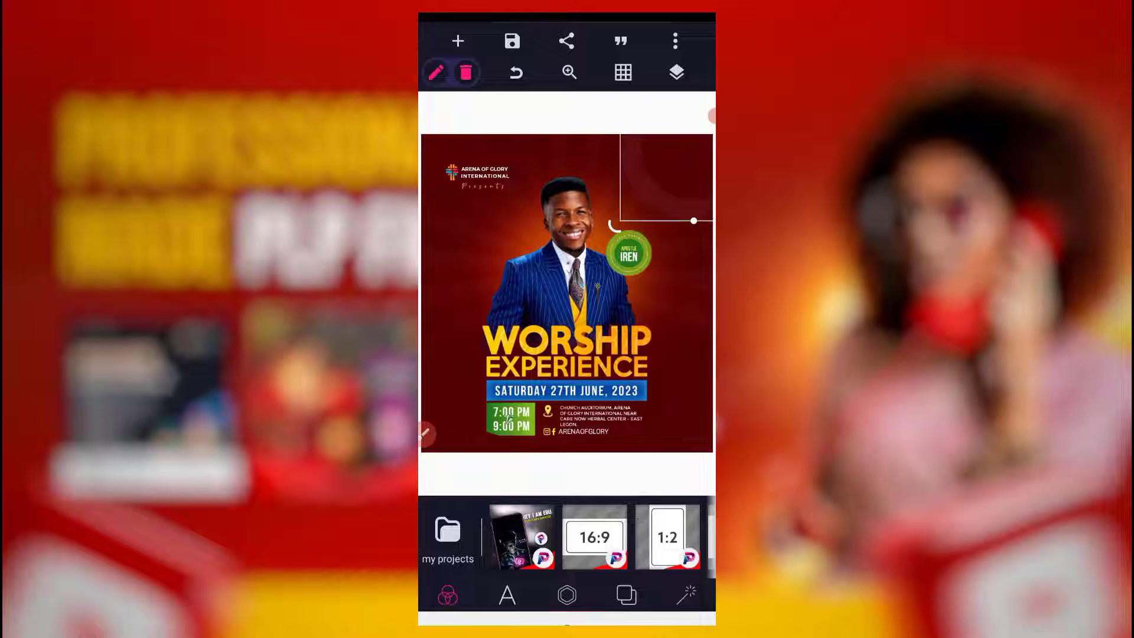
left_click(447, 529)
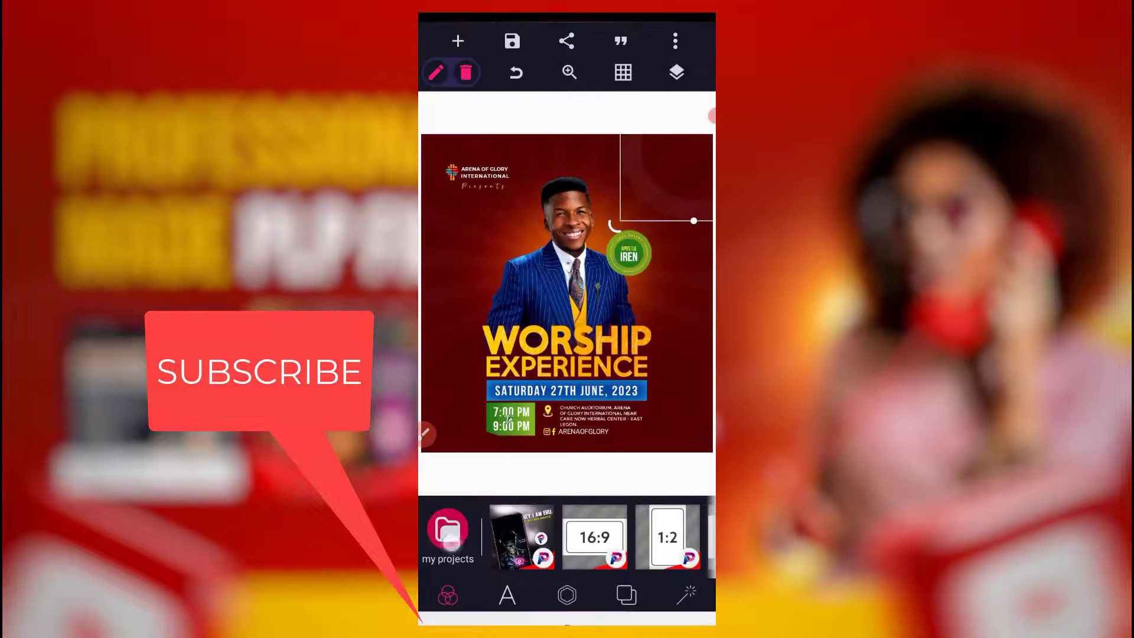
left_click(675, 41)
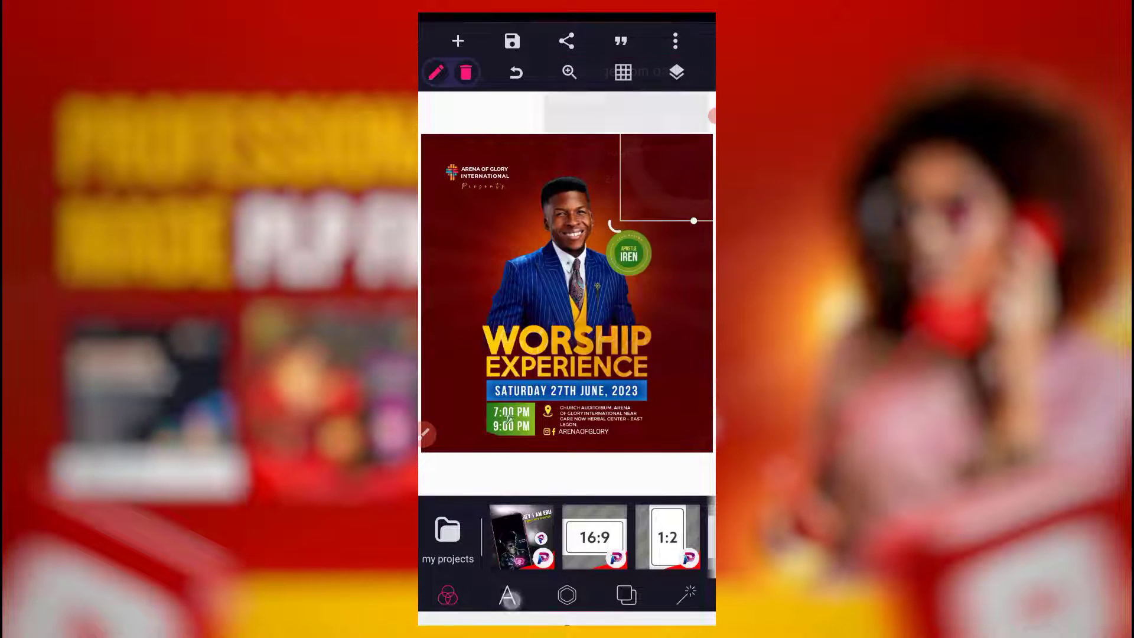
left_click(447, 530)
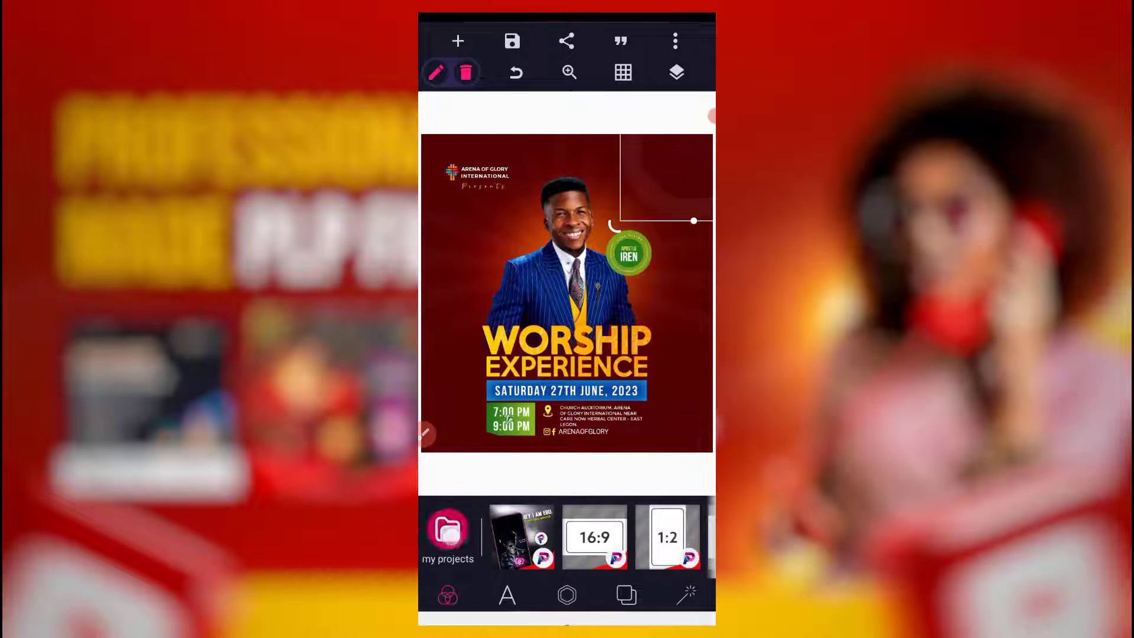
left_click(448, 530)
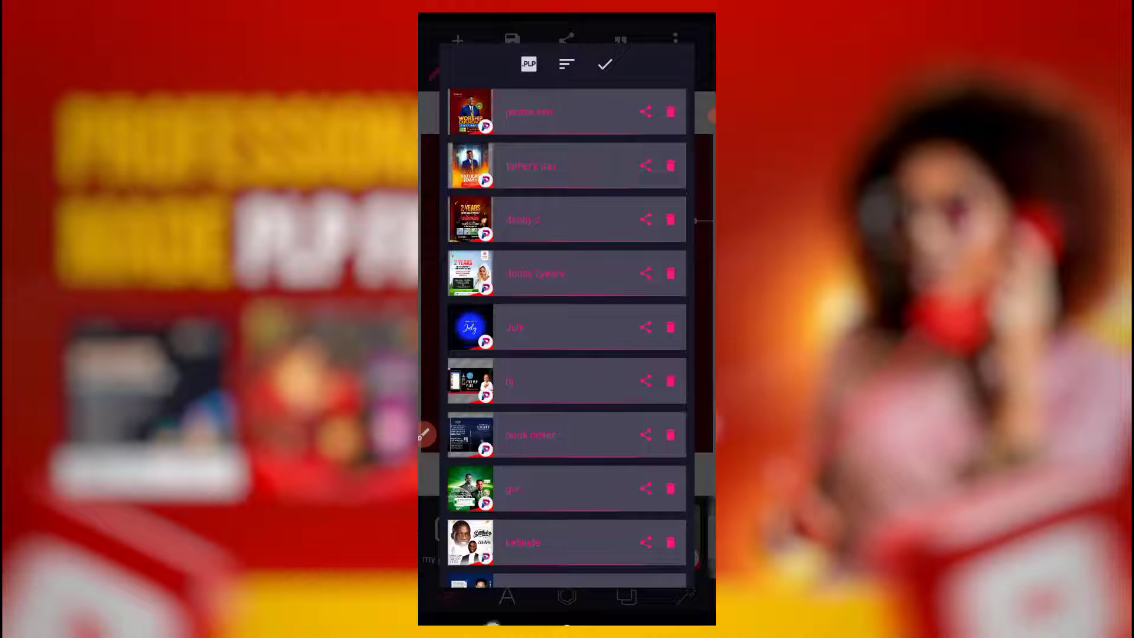
left_click(674, 41)
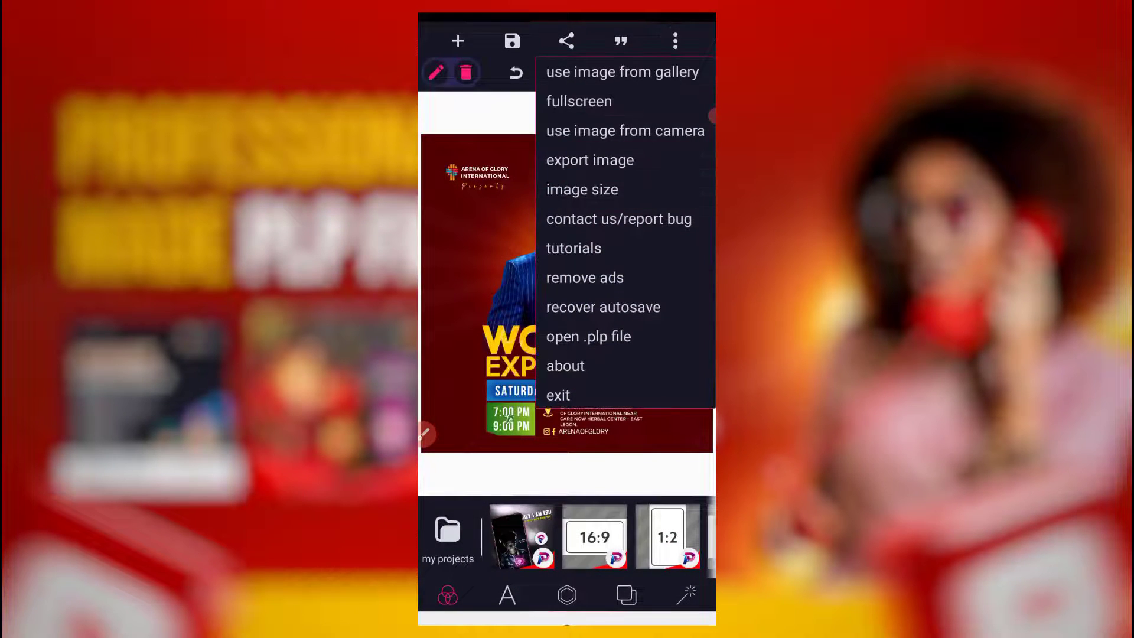
left_click(589, 336)
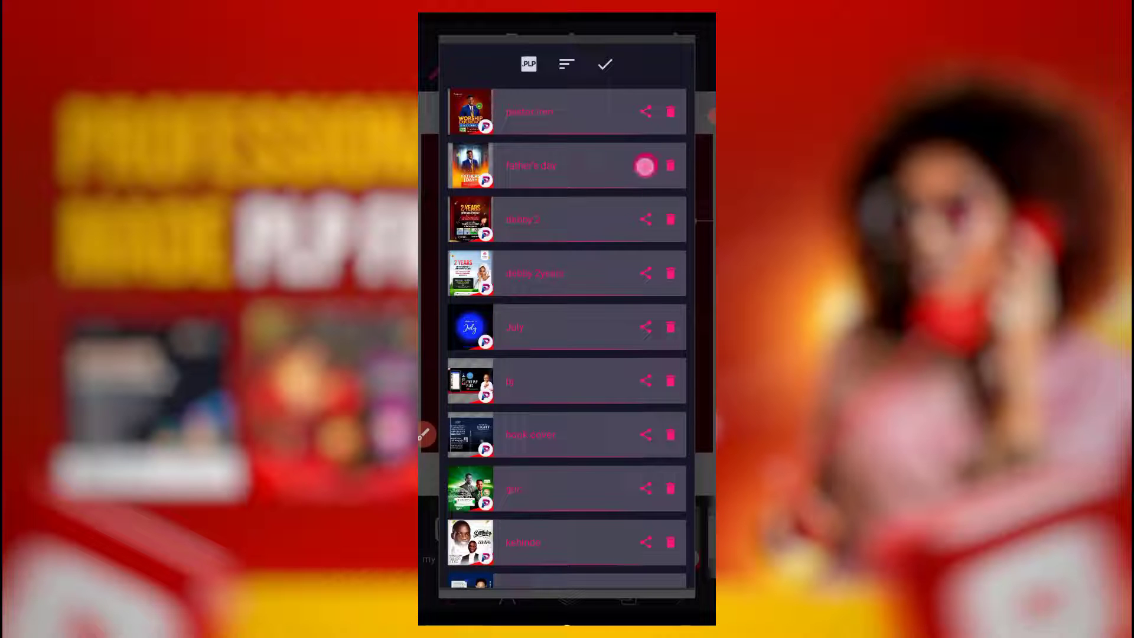
left_click(645, 166)
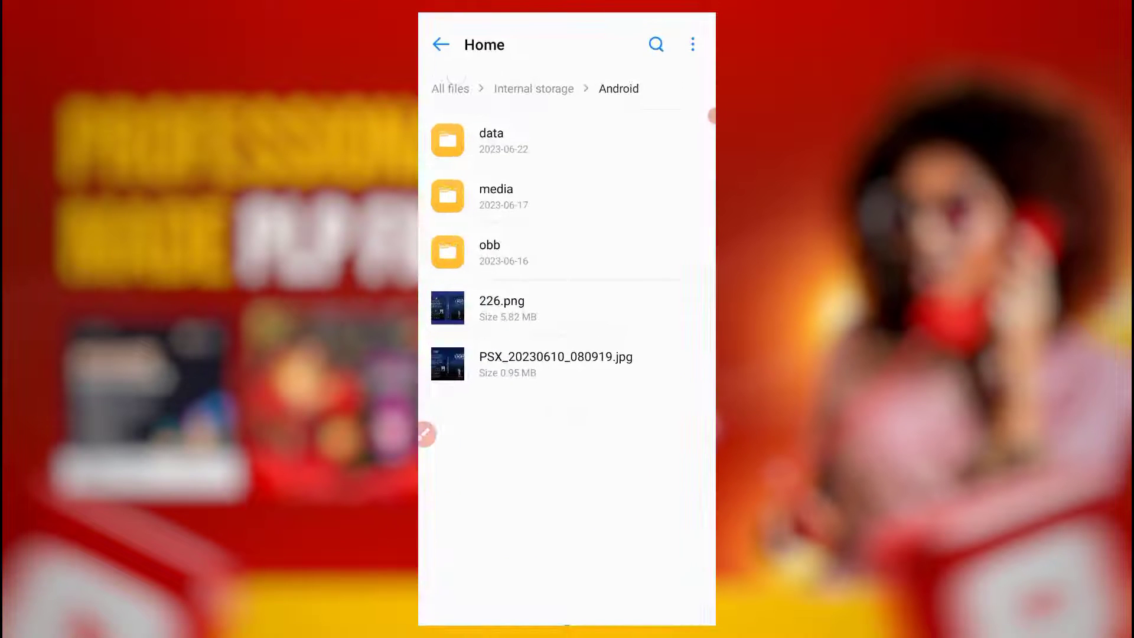
Step: In File Manager, browse All files in Internal storage to the pixelLab folder
left_click(441, 45)
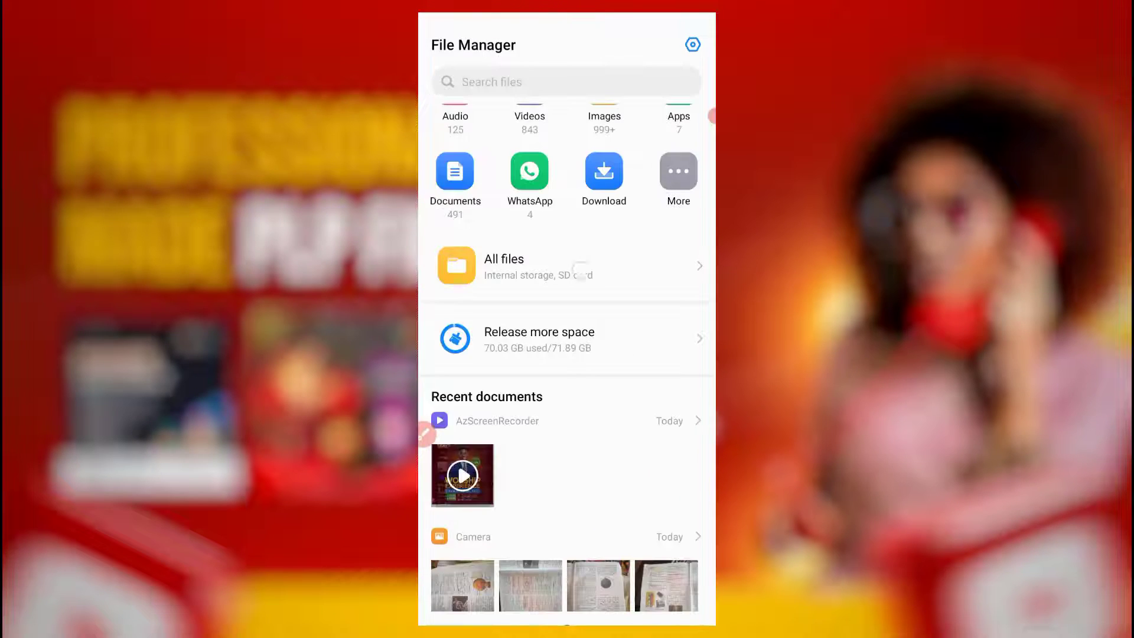
left_click(566, 265)
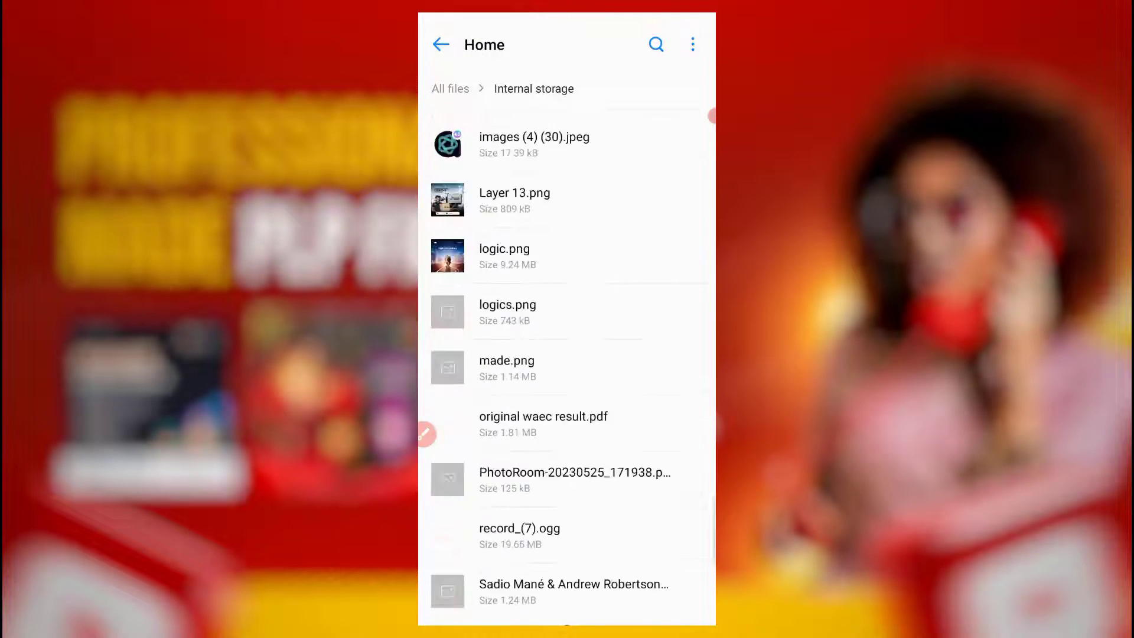
scroll("down", 3)
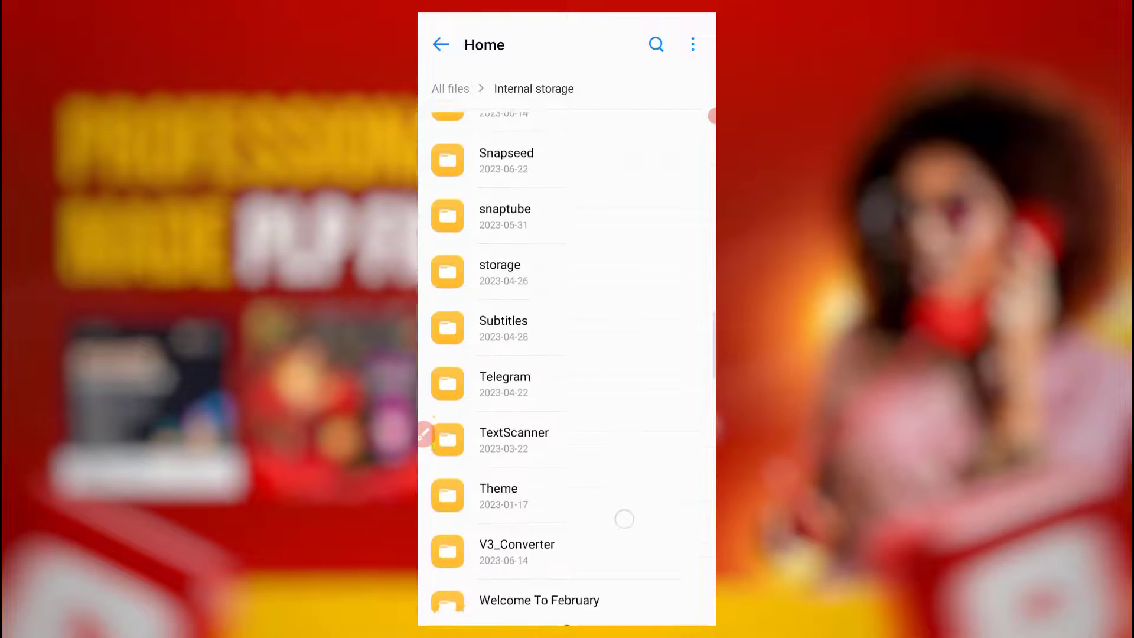
scroll("up", 3)
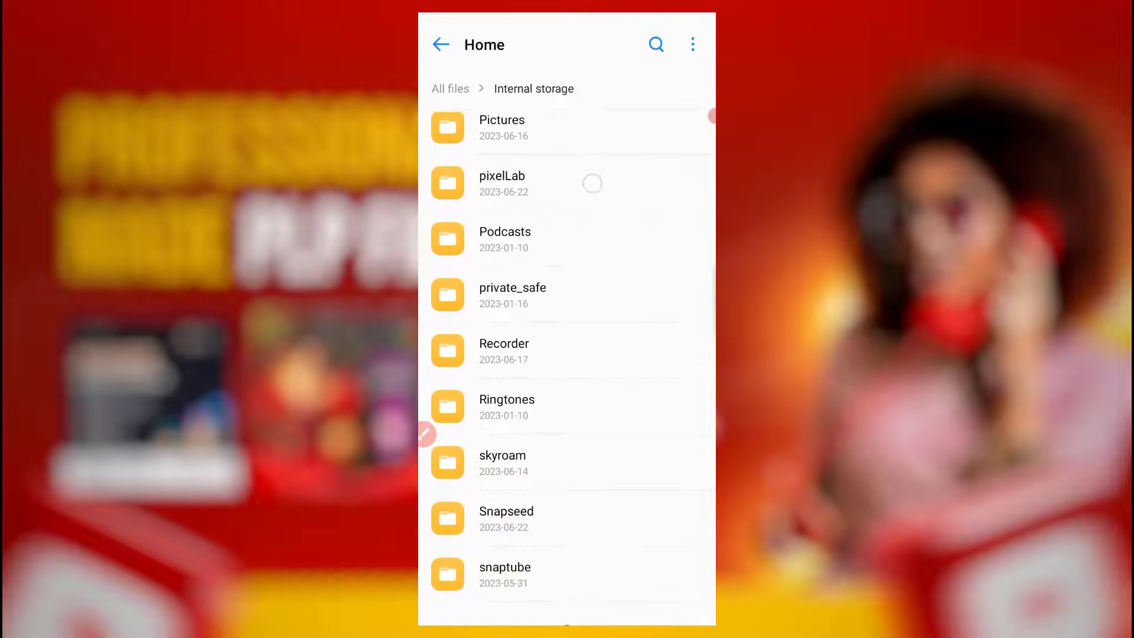
left_click(502, 183)
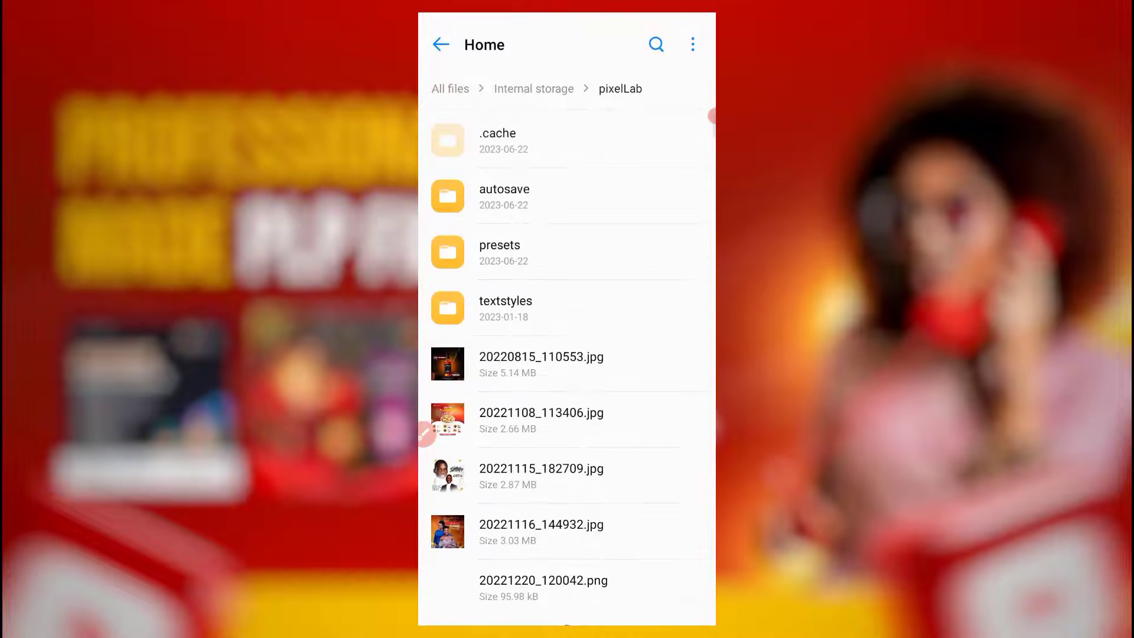
Step: Select father's day.plp and pastor iren.plp and request their deletion
scroll("down", 3)
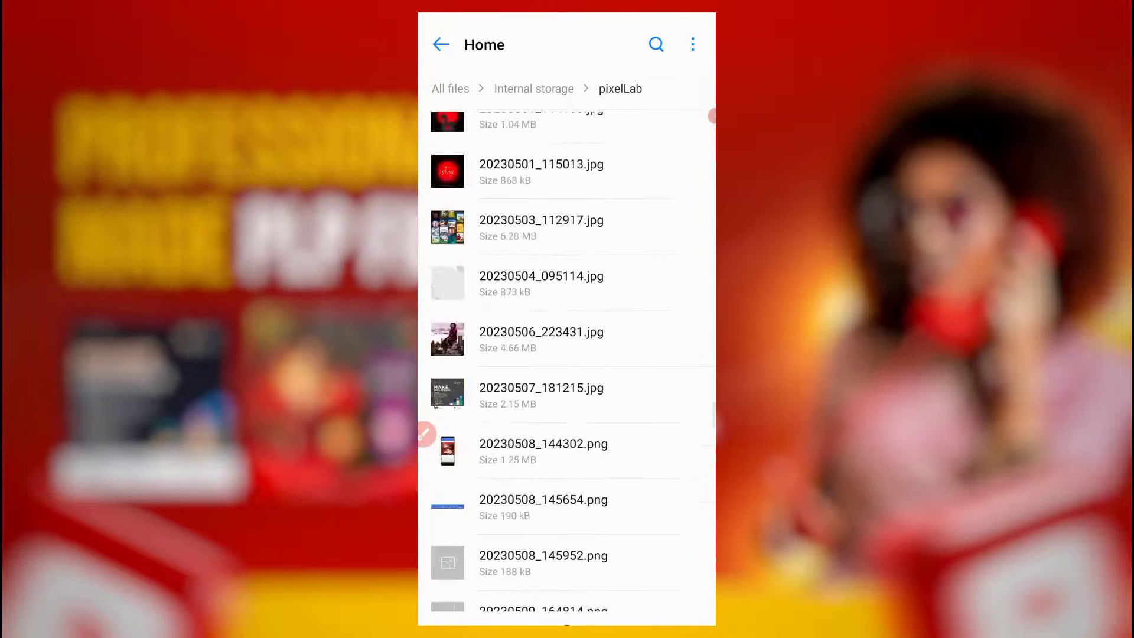
scroll("down", 3)
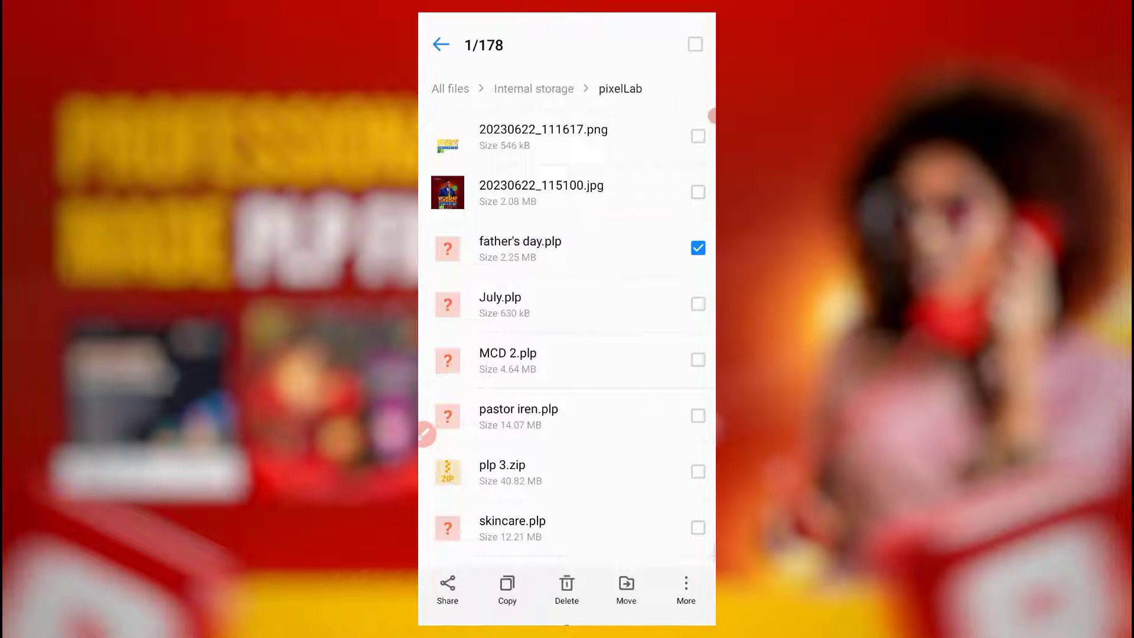
left_click(696, 415)
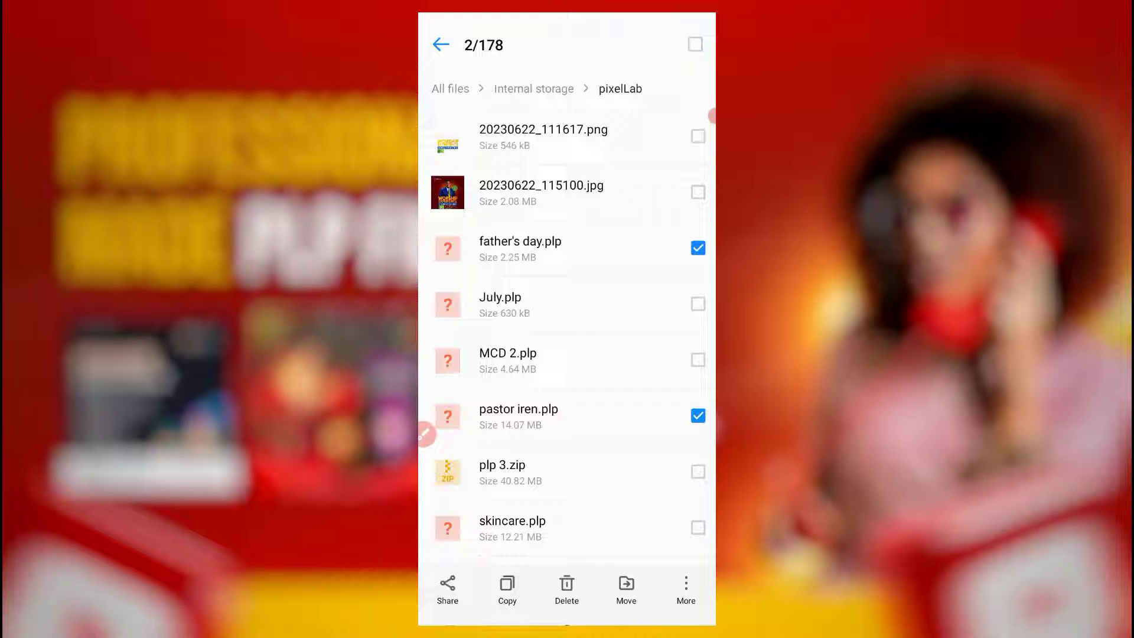
left_click(566, 588)
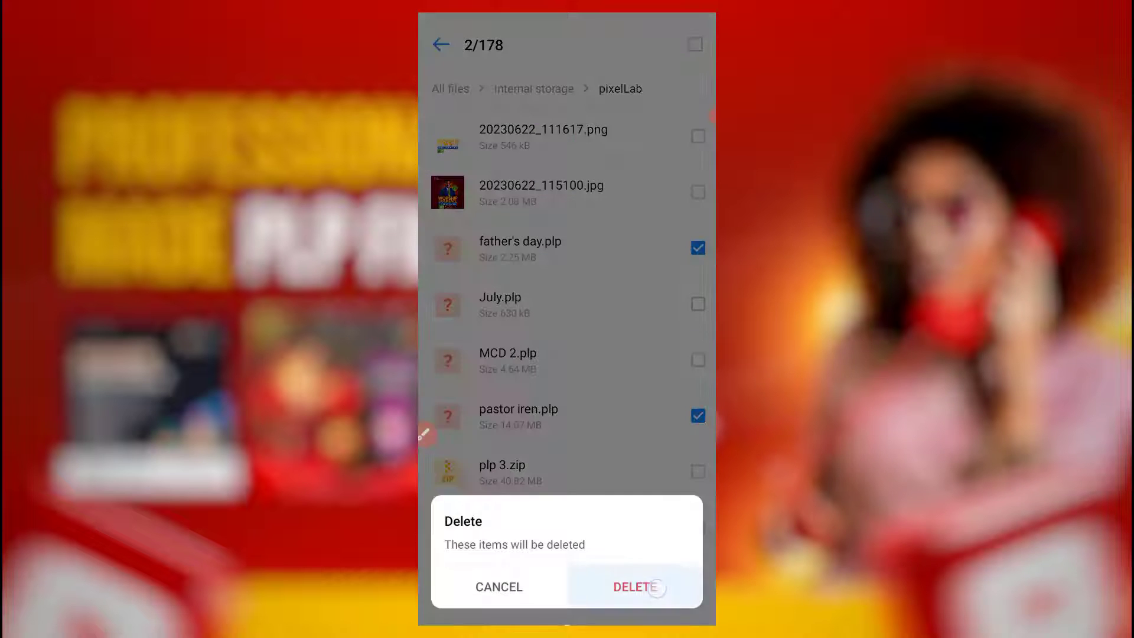
Step: Confirm deleting the two .plp files and scroll through the remaining pixelLab folder
left_click(634, 587)
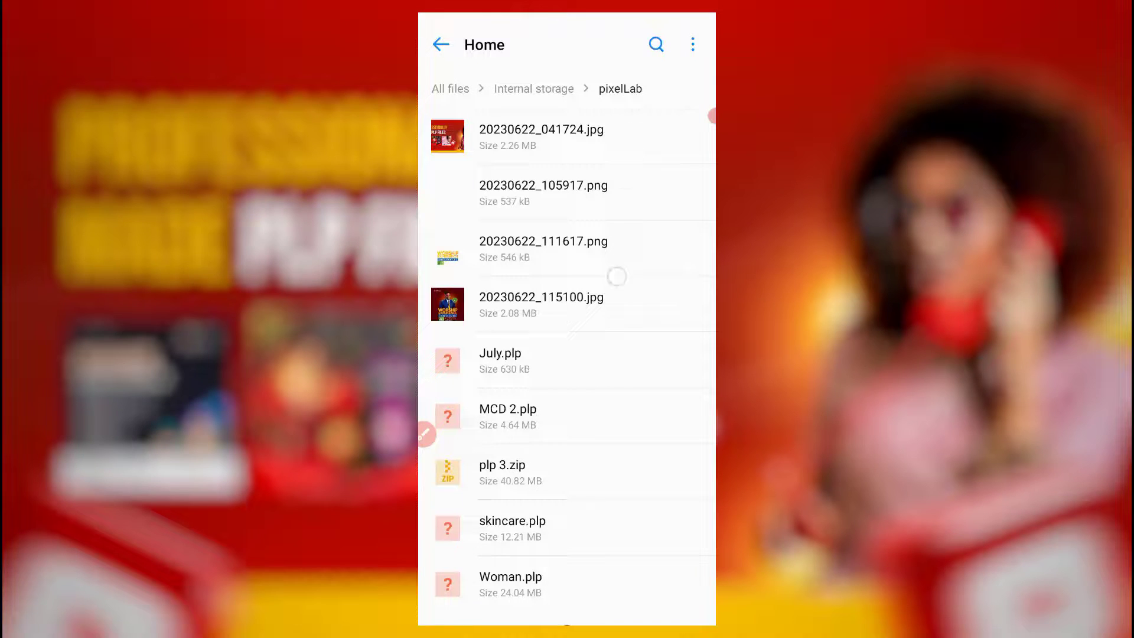
scroll("up", 3)
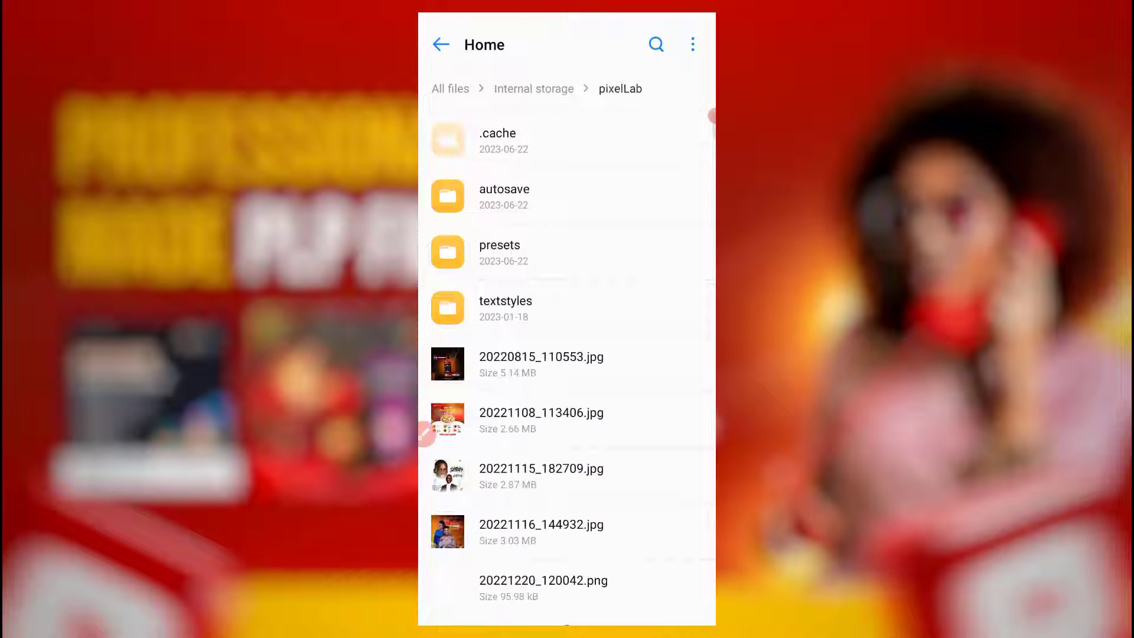
left_click(499, 252)
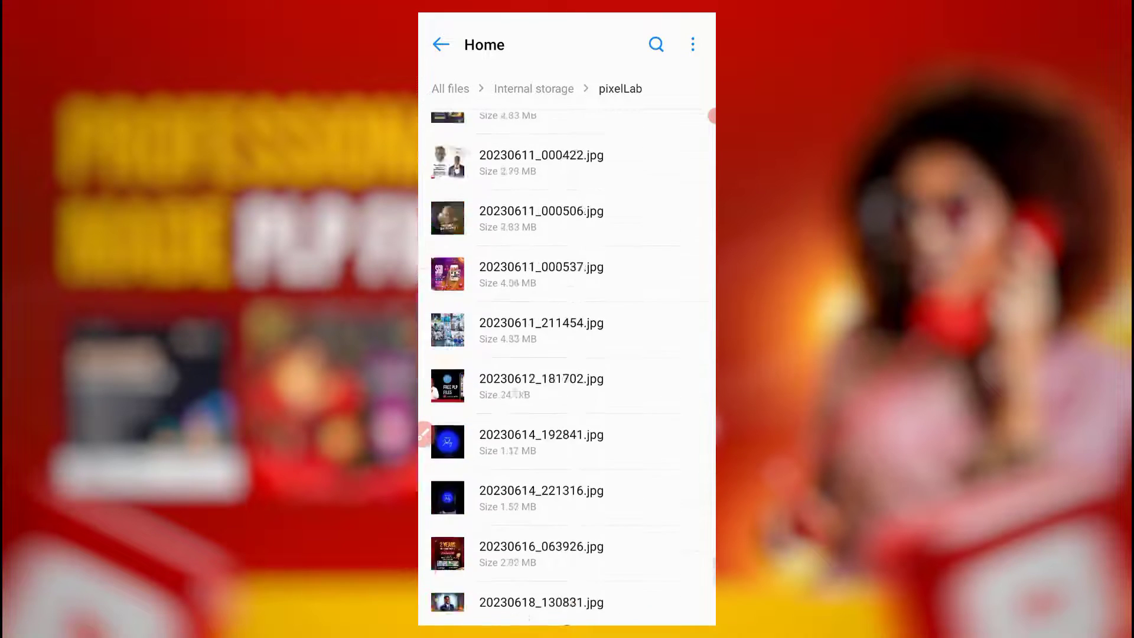
scroll("down", 3)
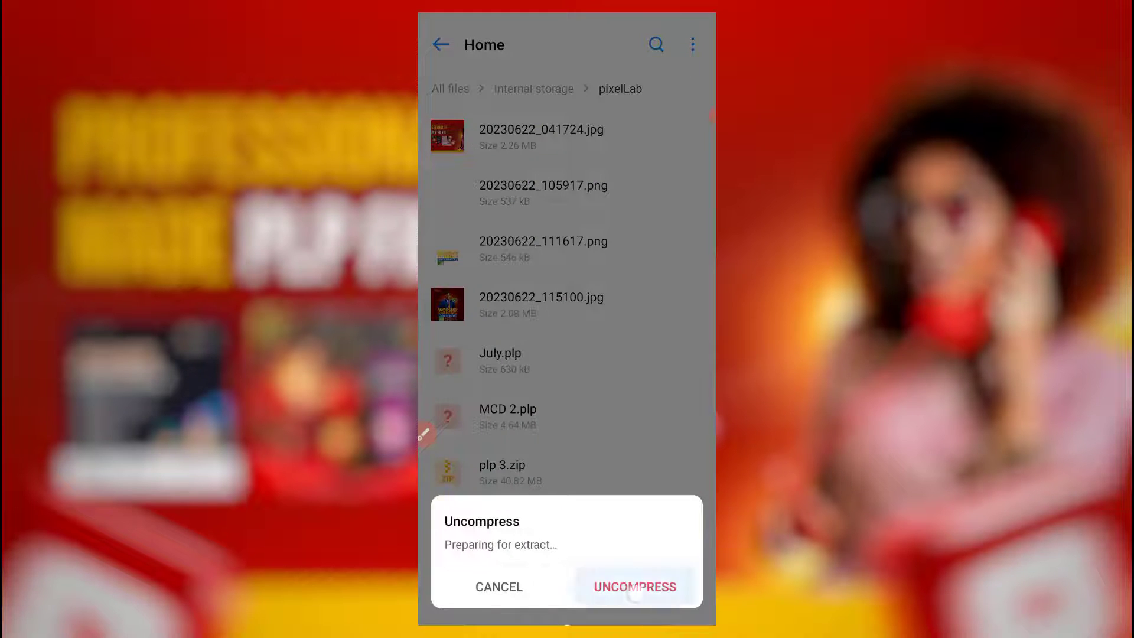
Step: Uncompress plp 3.zip, then go back up to Internal storage
left_click(634, 586)
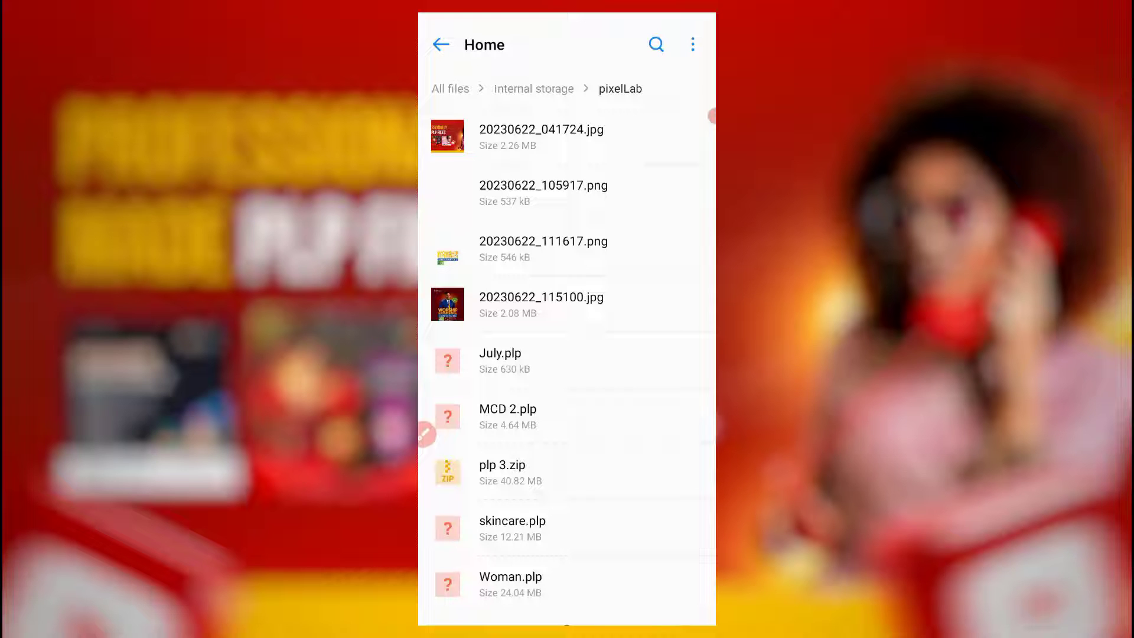
left_click(512, 528)
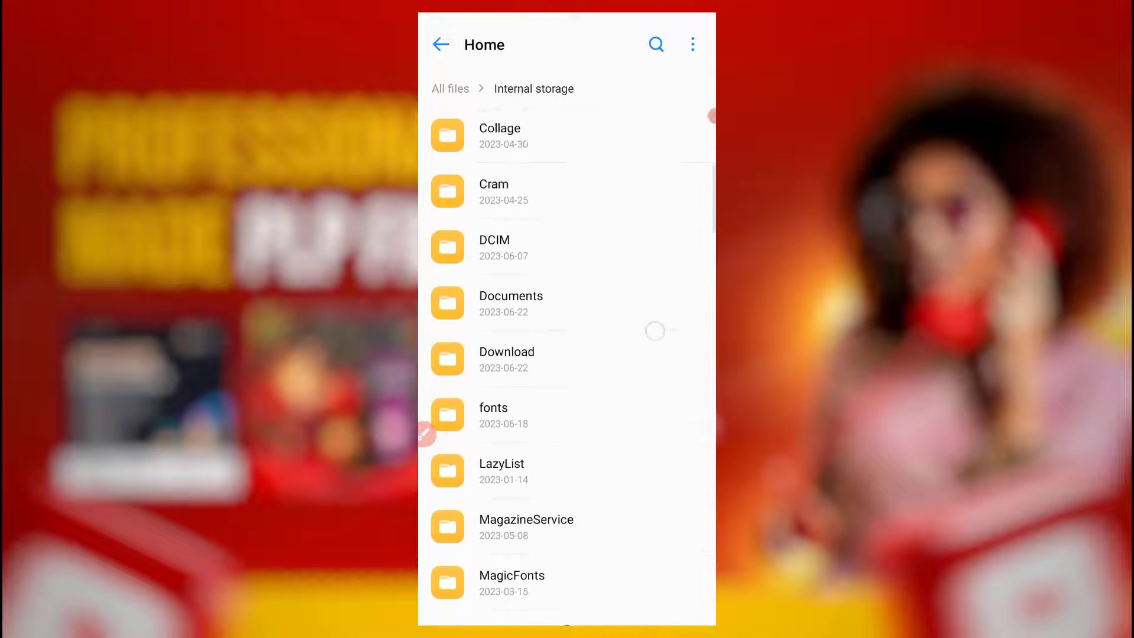
Step: Leave File Manager for the phone's app drawer to find ZArchiver
left_click(507, 352)
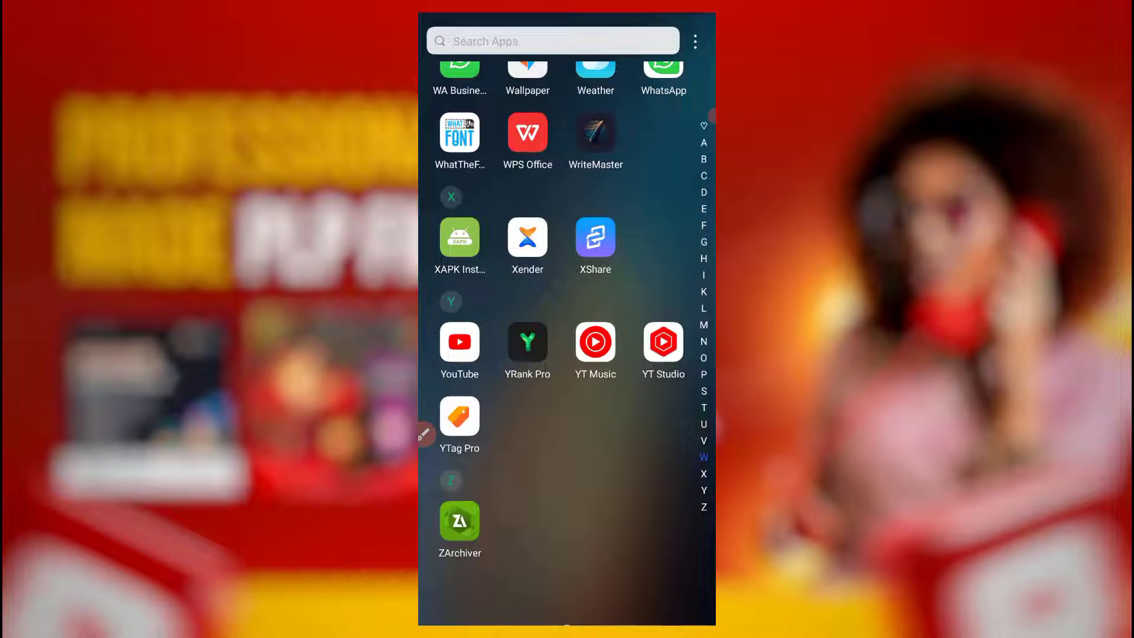
Step: Launch ZArchiver and search the Download folder for 'plp 3'
left_click(459, 519)
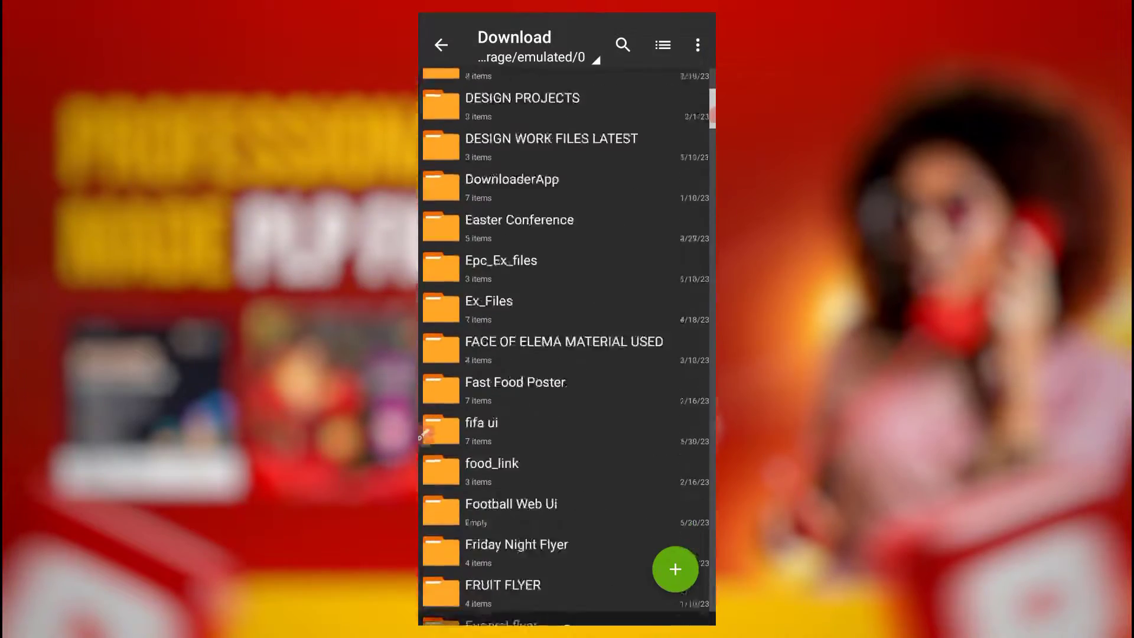
scroll("down", 3)
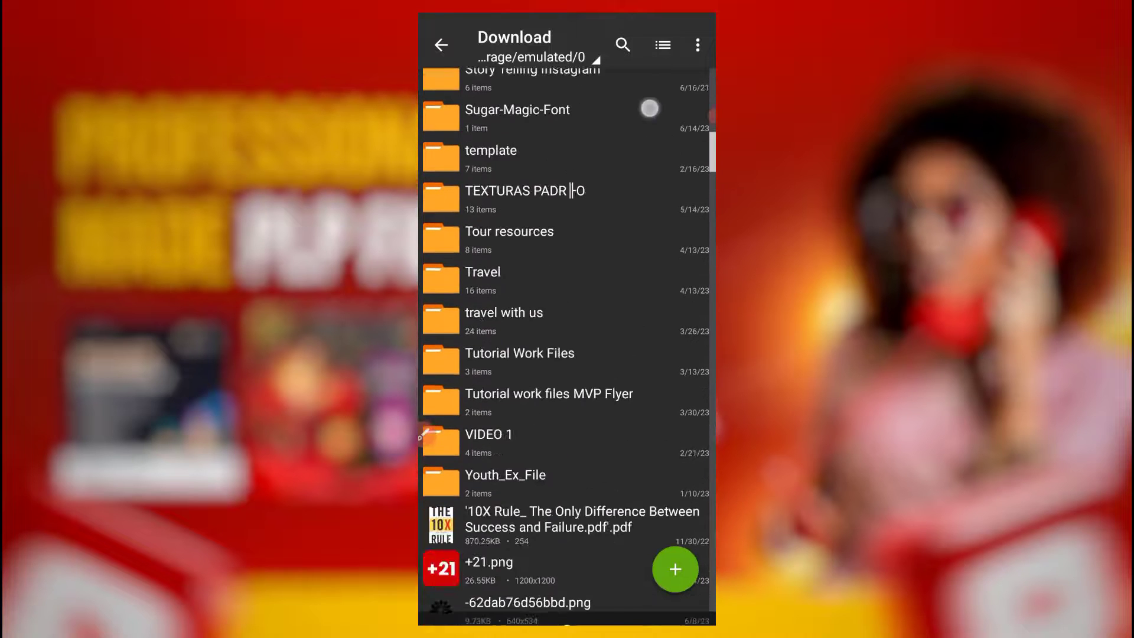
left_click(621, 44)
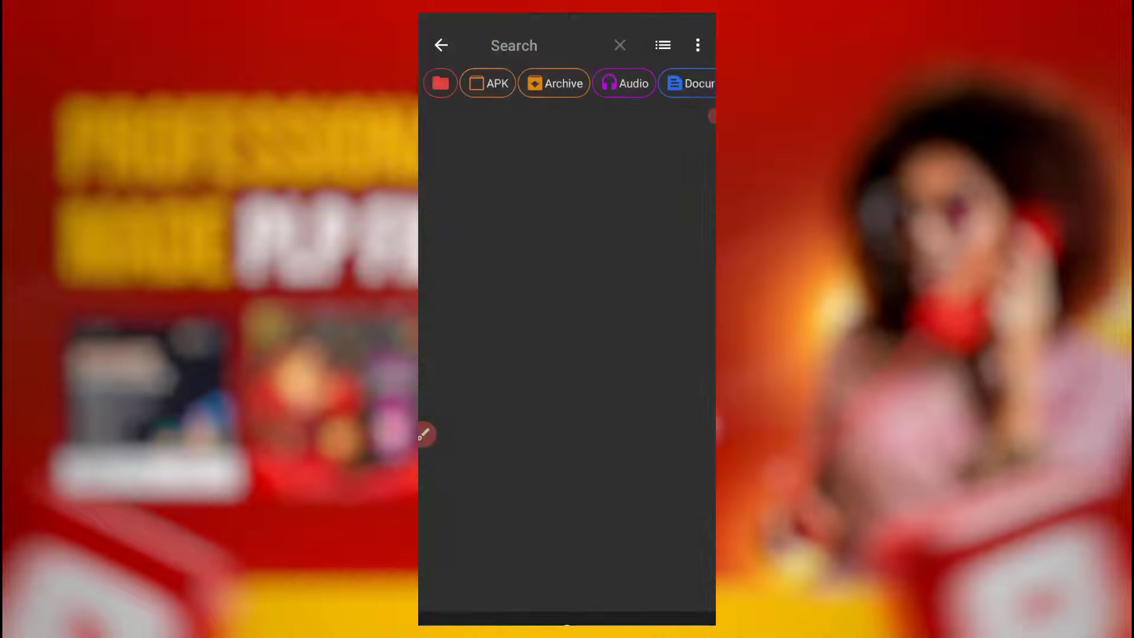
type("plp")
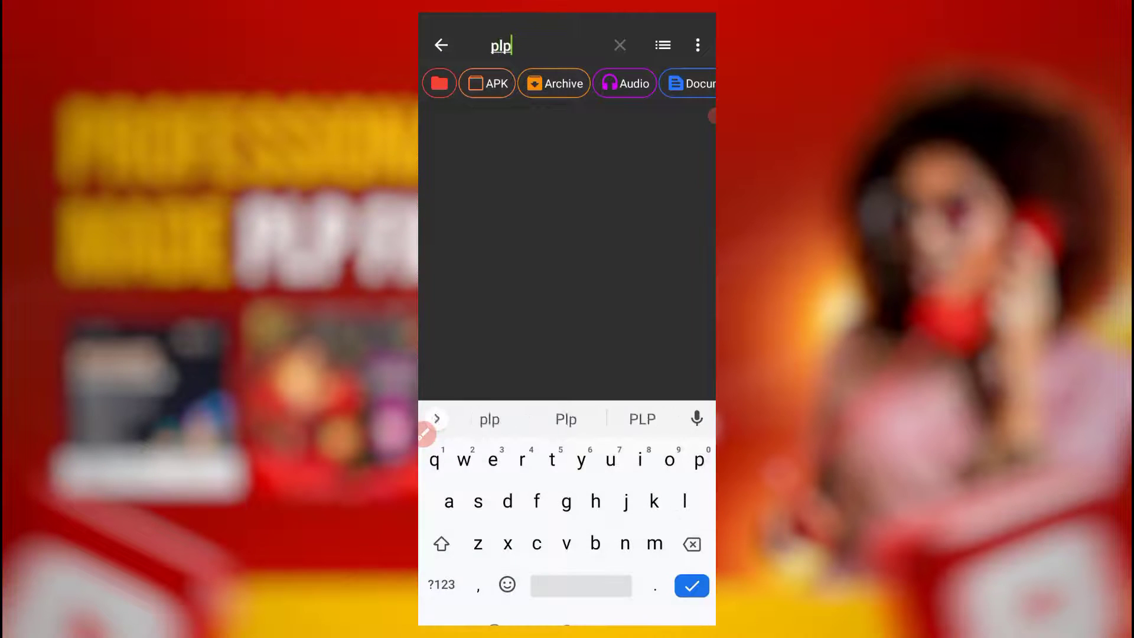
left_click(441, 584)
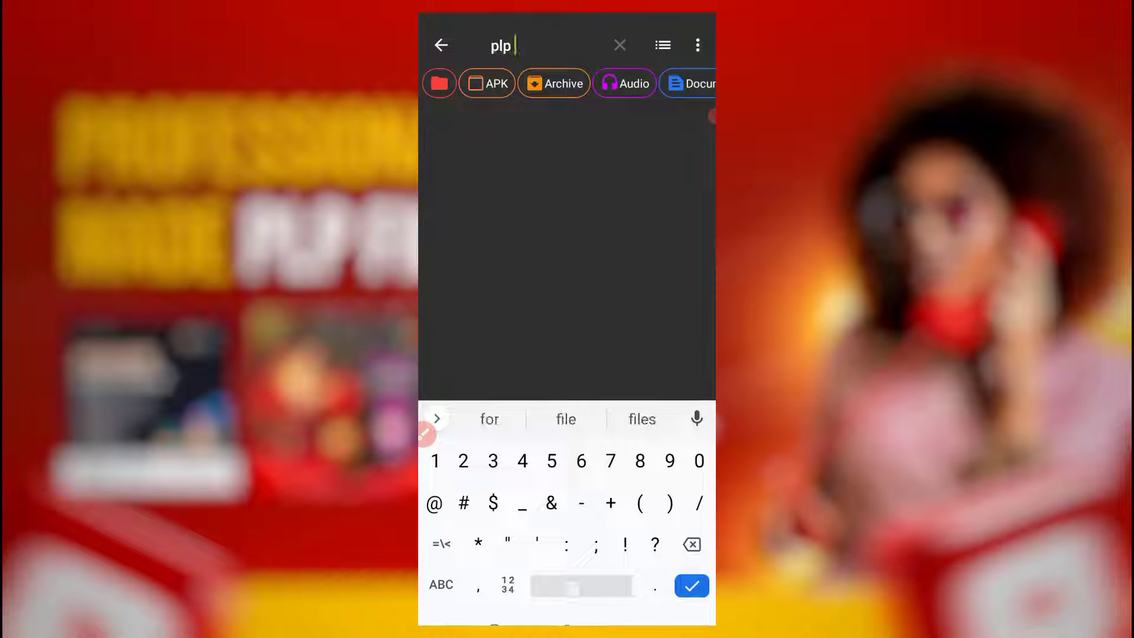
Step: Finish the 'plp 3' search, then navigate back toward the pixelLab folder listing
type("3")
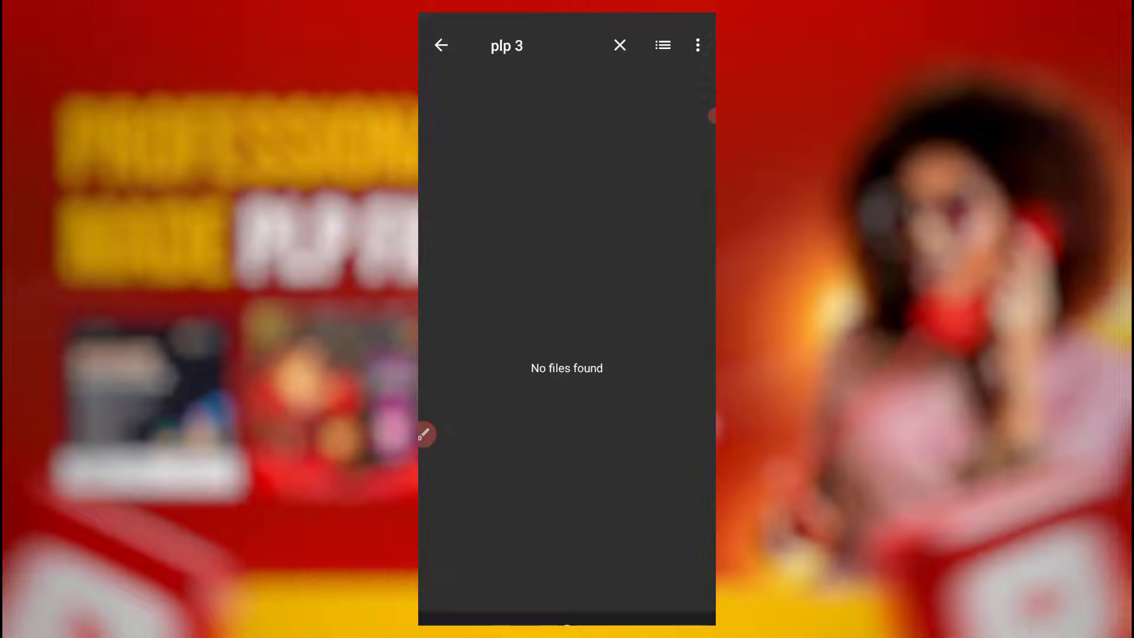
left_click(441, 45)
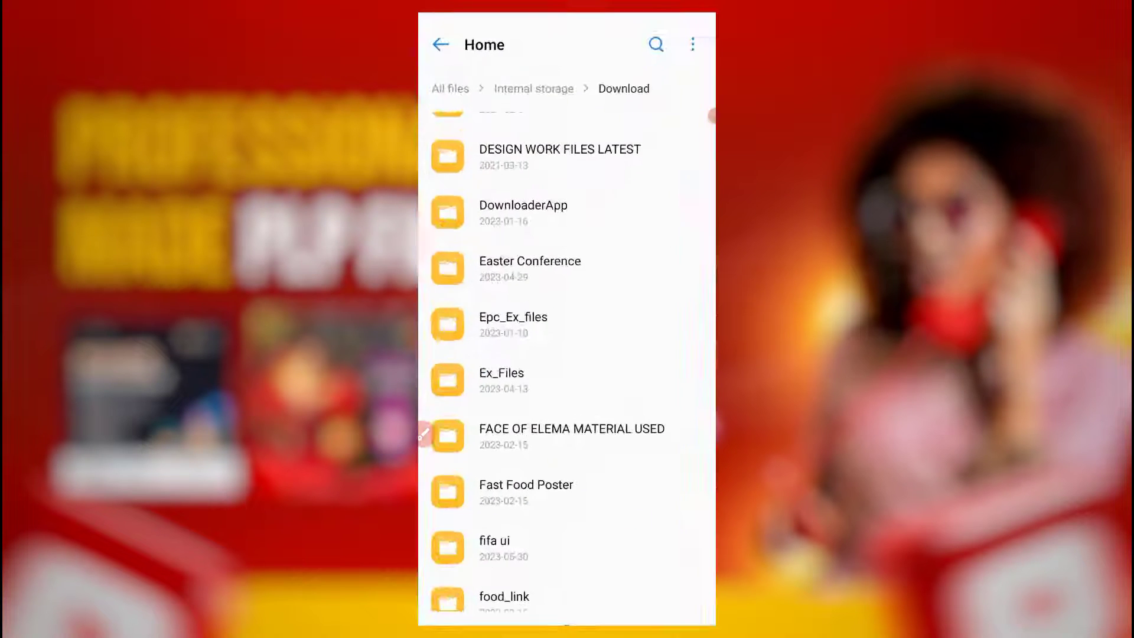
left_click(441, 44)
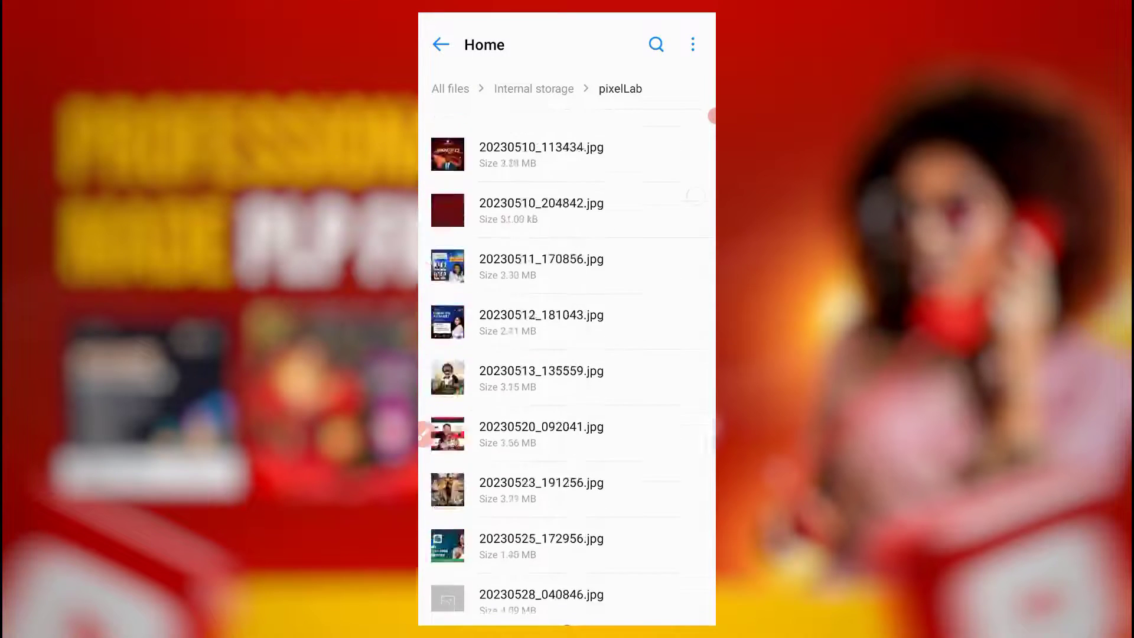
scroll("down", 3)
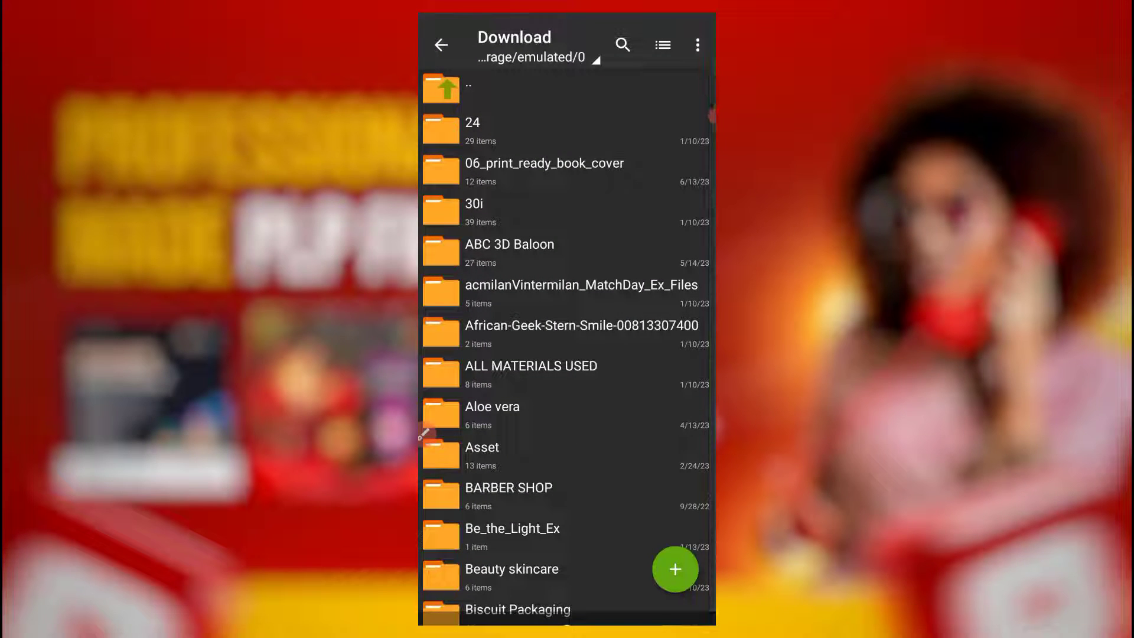
Step: Go up to the storage root and scroll the storage listing toward pixelLab
left_click(661, 44)
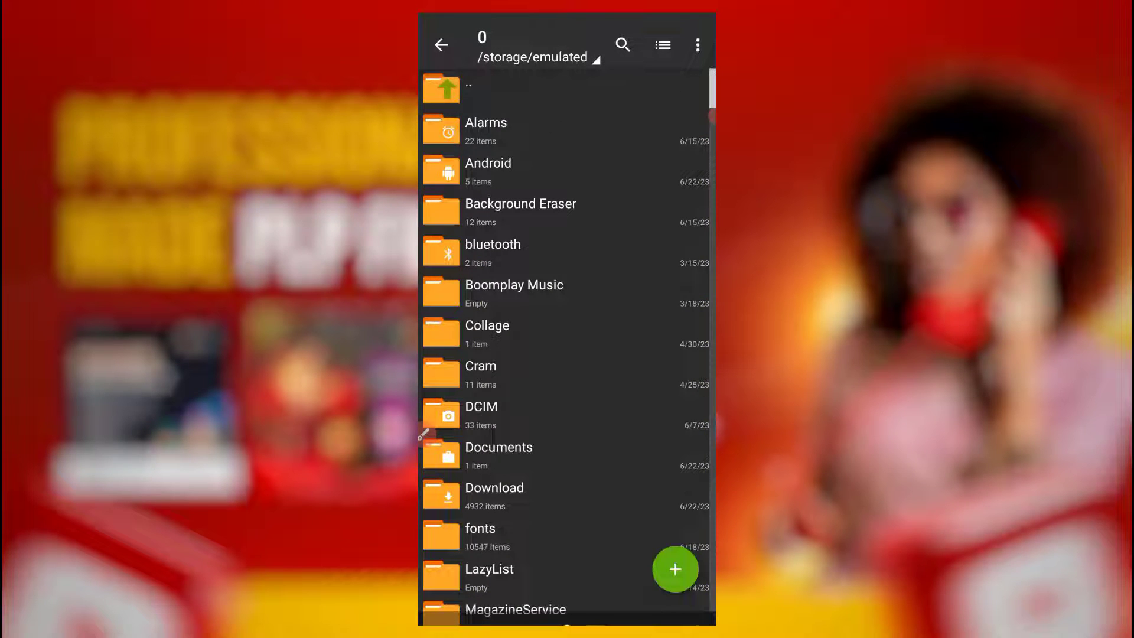
left_click(441, 45)
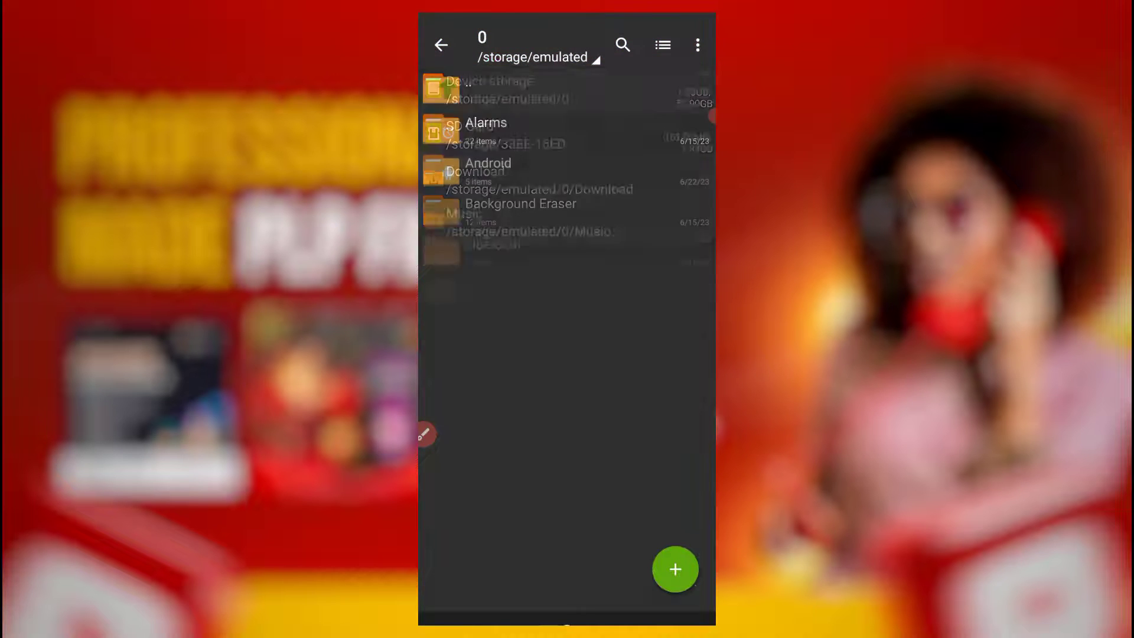
scroll("down", 3)
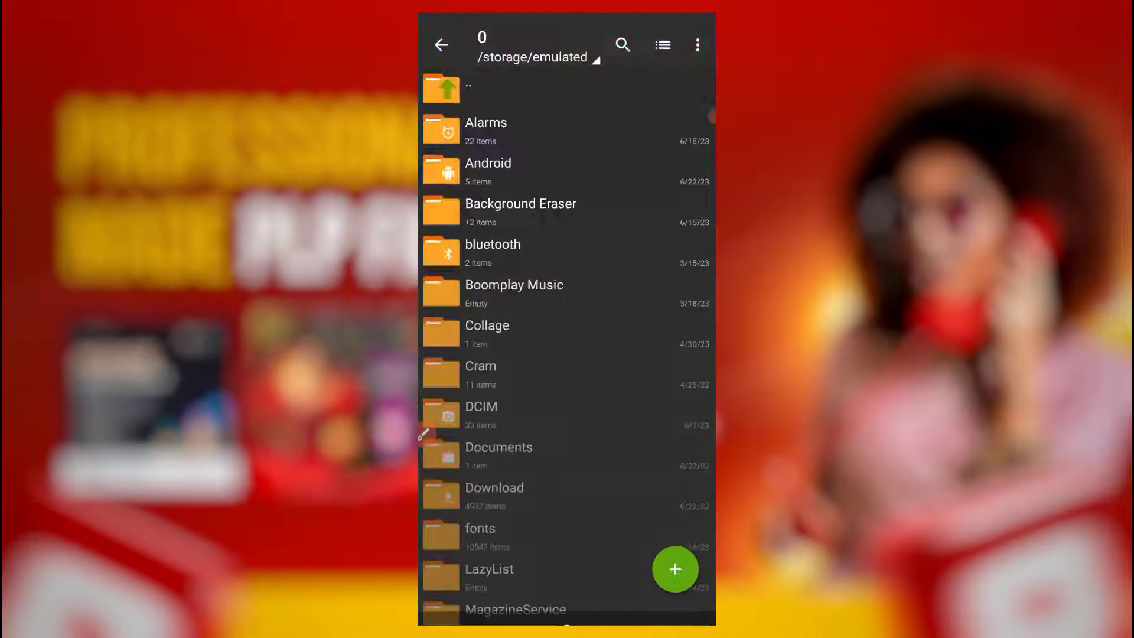
scroll("down", 3)
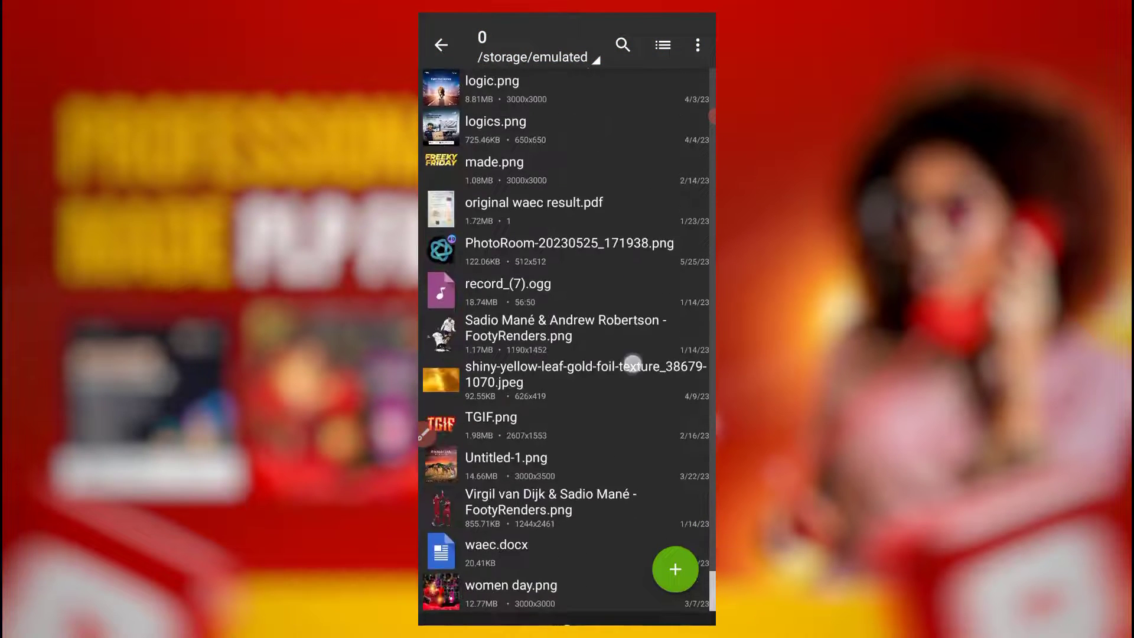
scroll("up", 3)
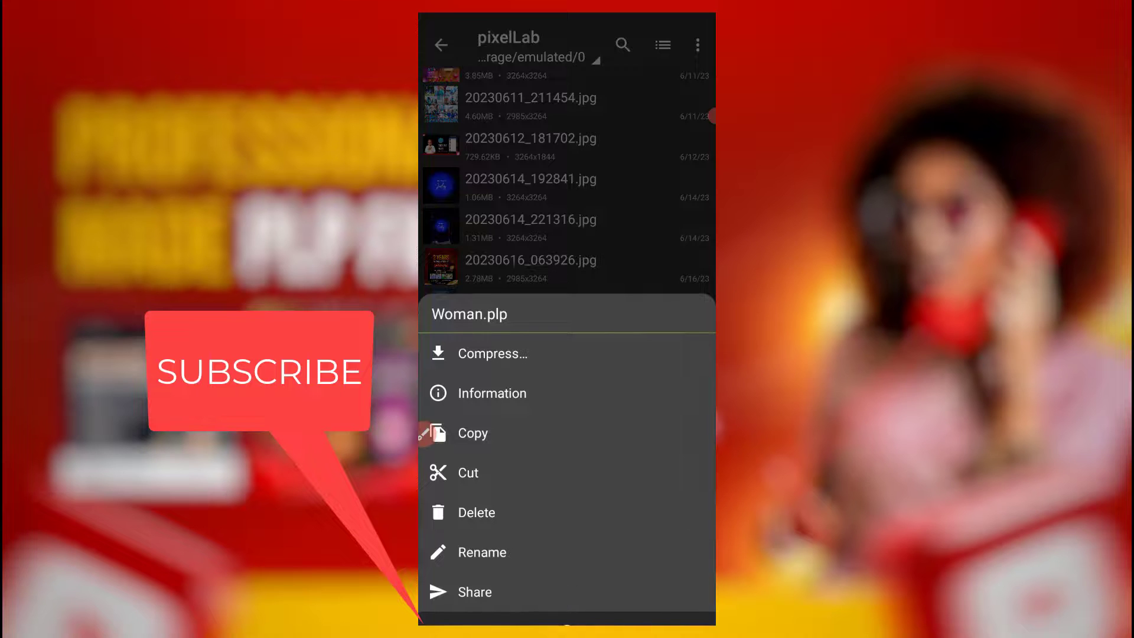
Step: Open the encrypted plp 3.zip and submit its password
left_click(476, 512)
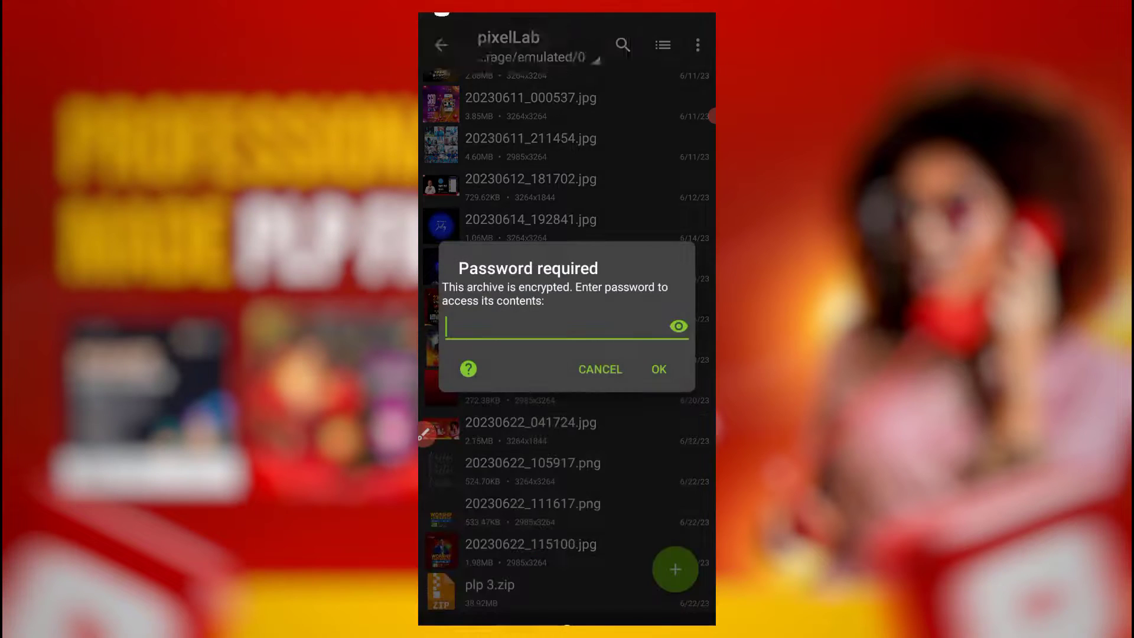
left_click(566, 327)
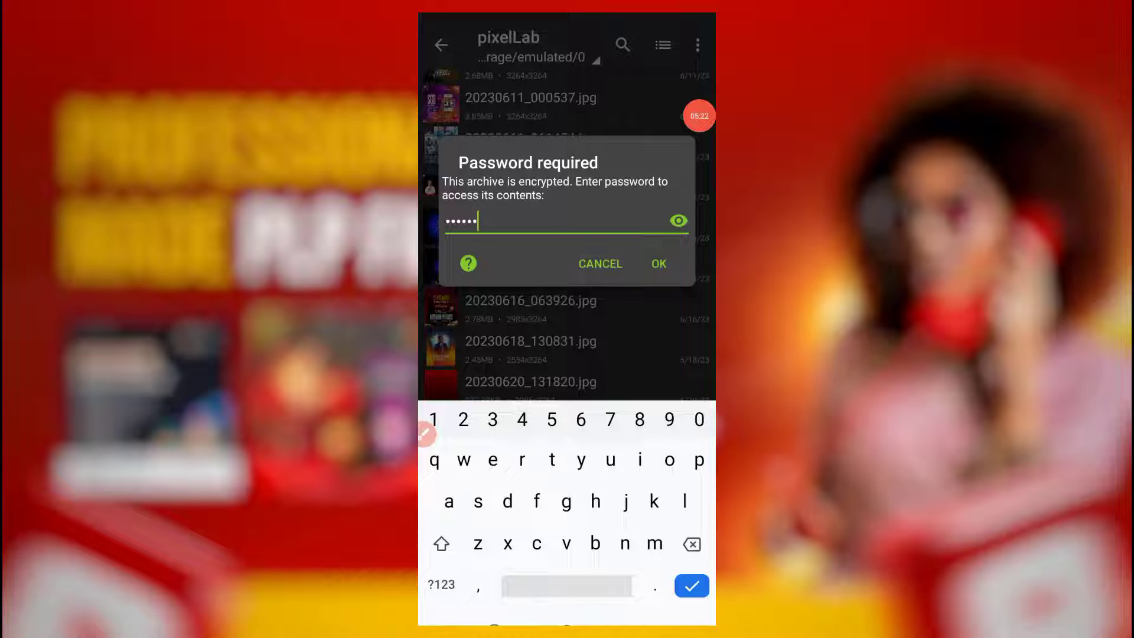
left_click(658, 264)
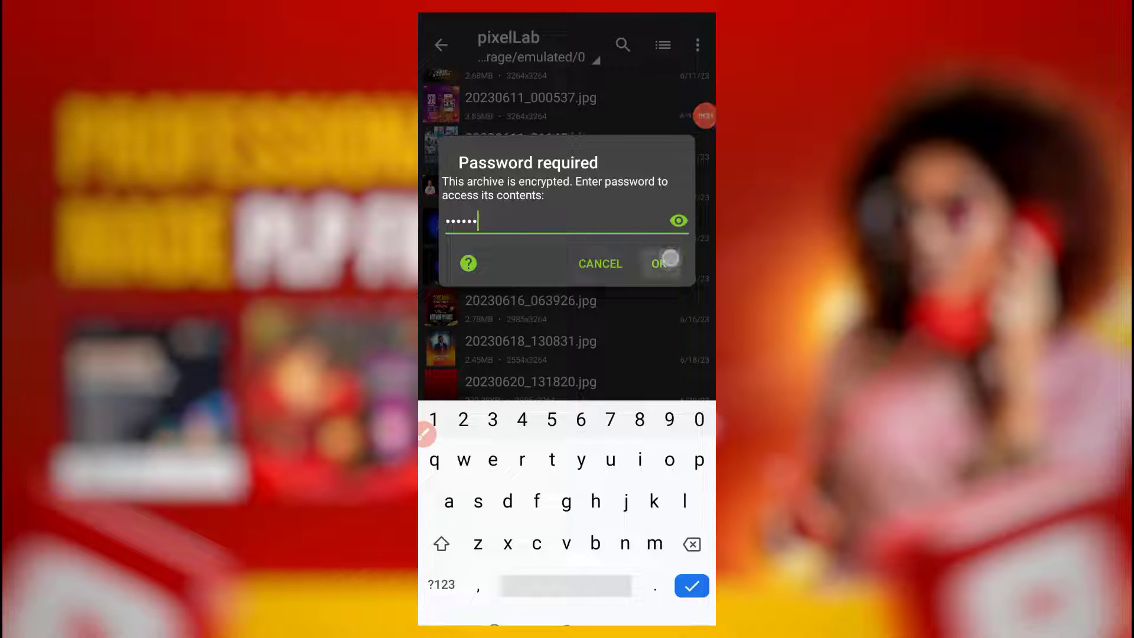
left_click(659, 264)
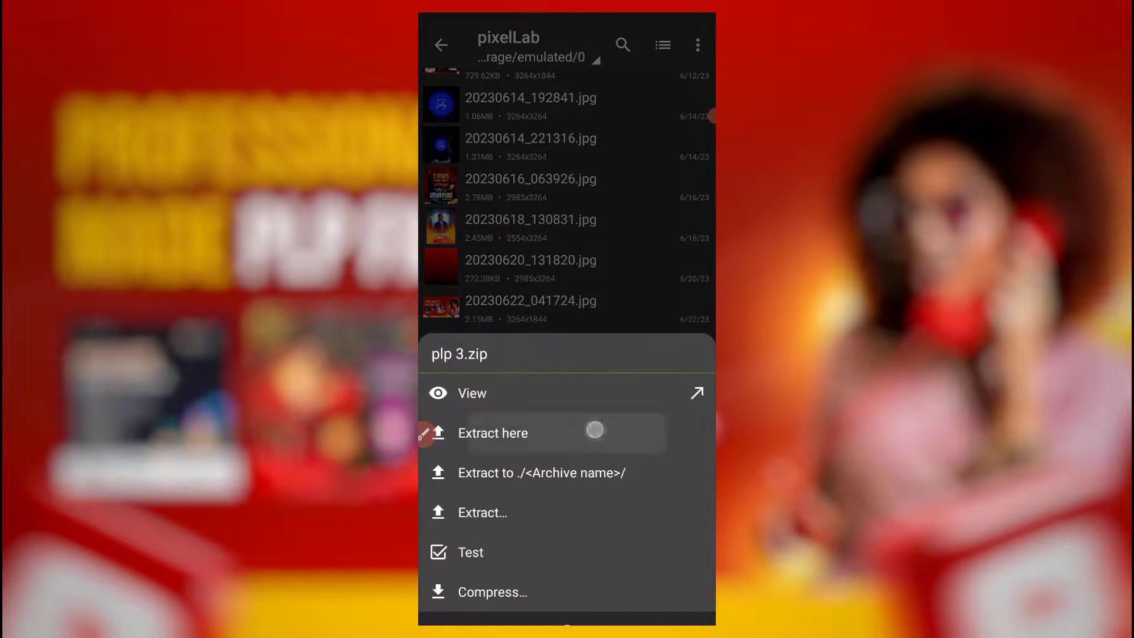
Step: Extract plp 3.zip here, keep both copies, re-enter password, delete MCD 2(1).plp
left_click(492, 433)
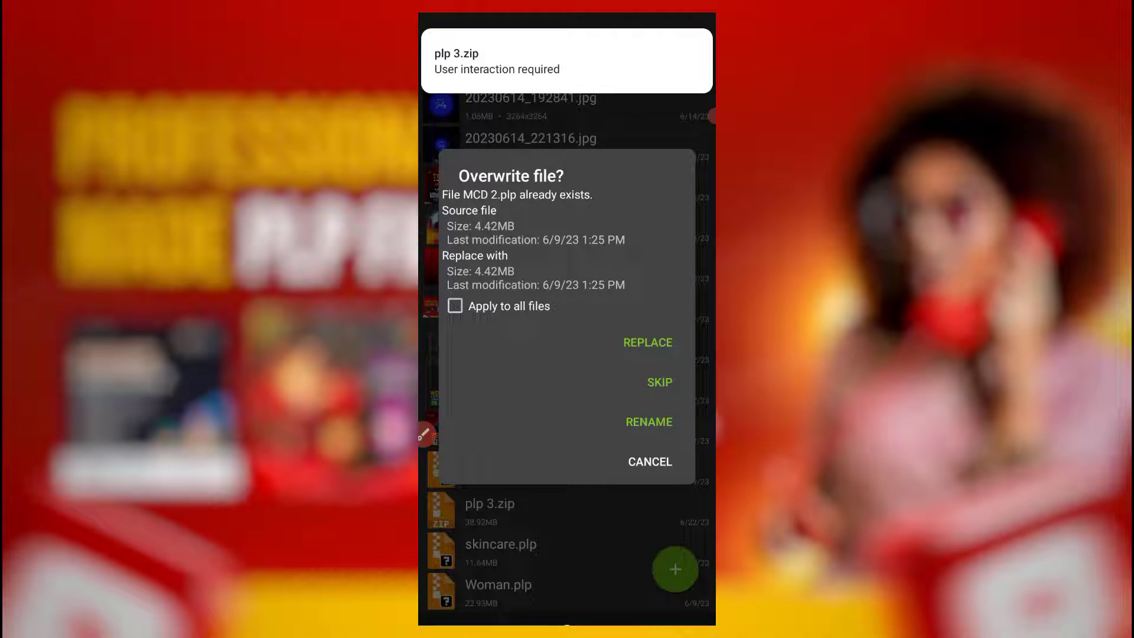
left_click(647, 342)
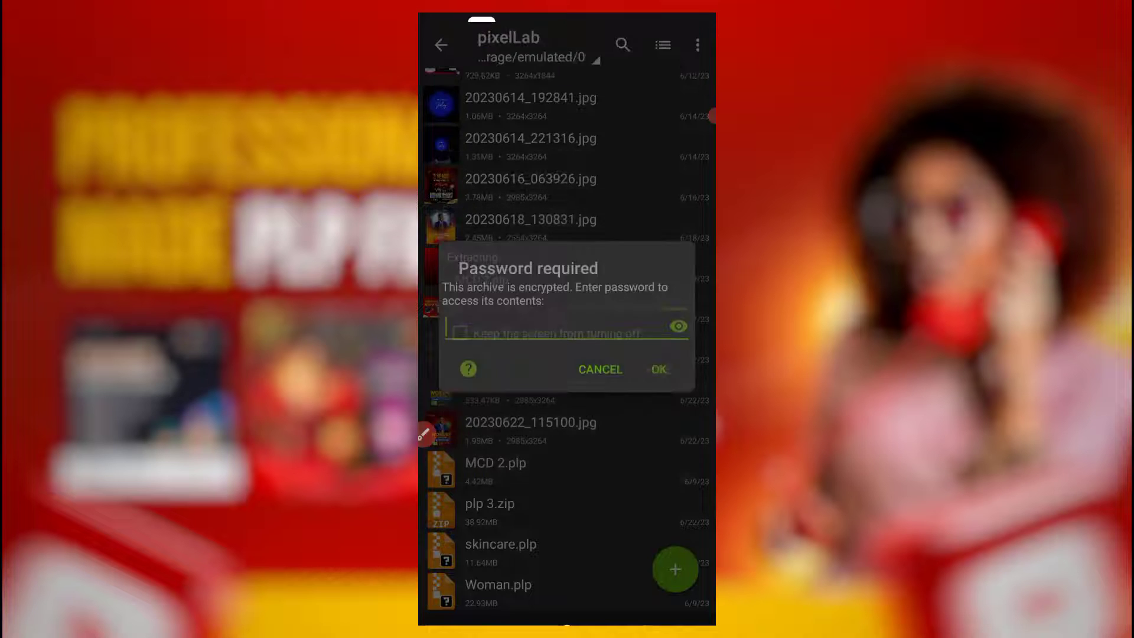
left_click(567, 335)
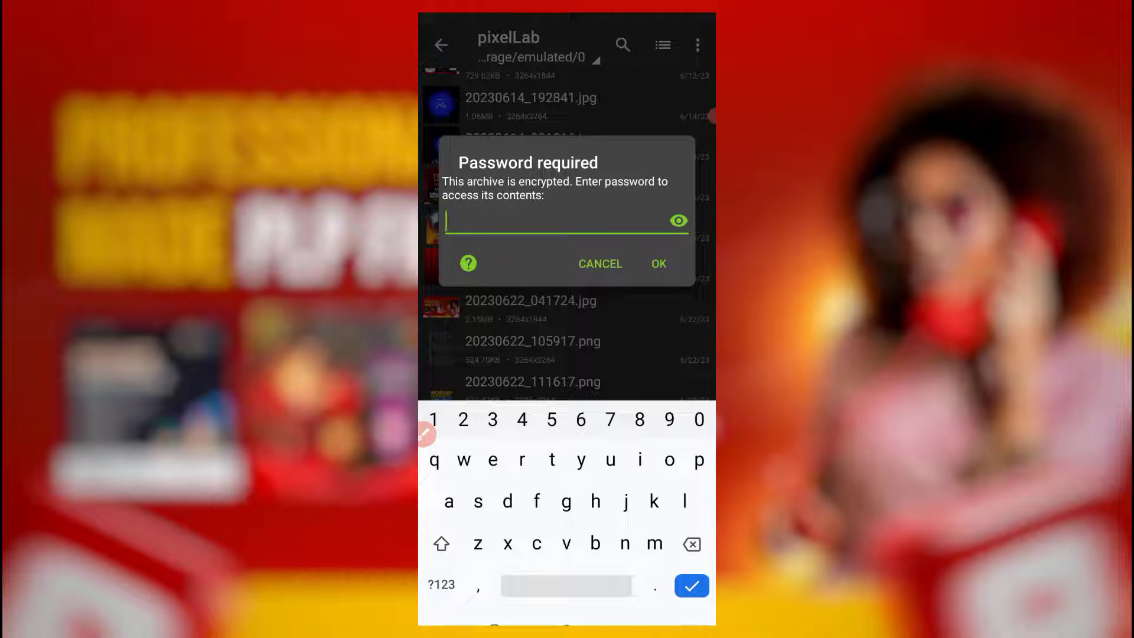
left_click(598, 263)
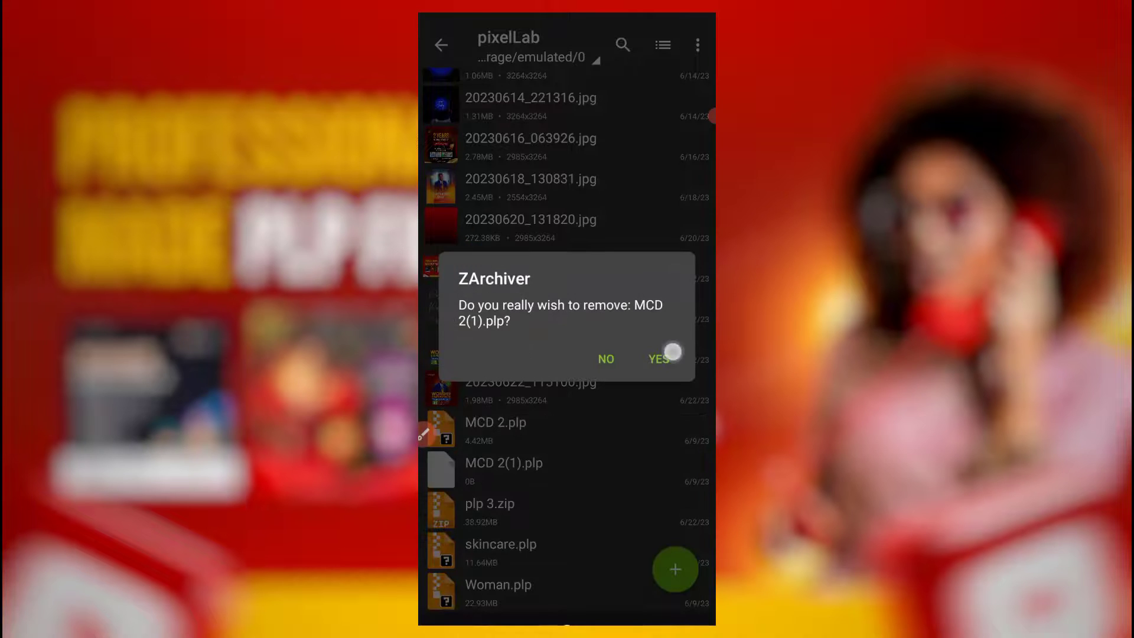
left_click(658, 358)
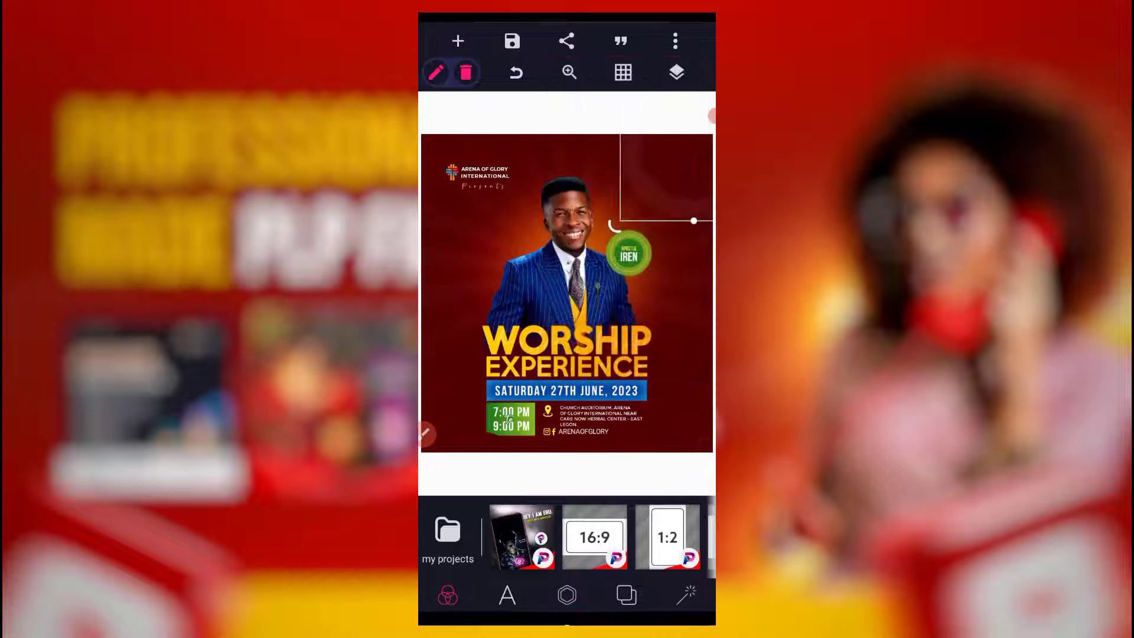
Step: Browse PixelLab's Open .plp project dialog, moving up from Download through folder levels
left_click(448, 535)
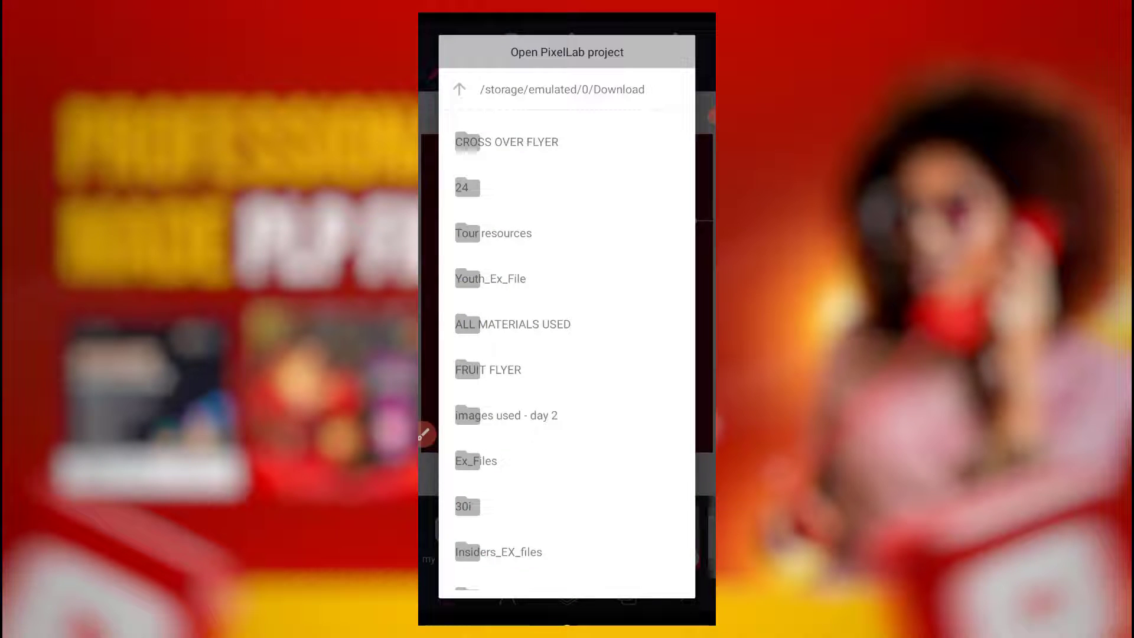
left_click(476, 460)
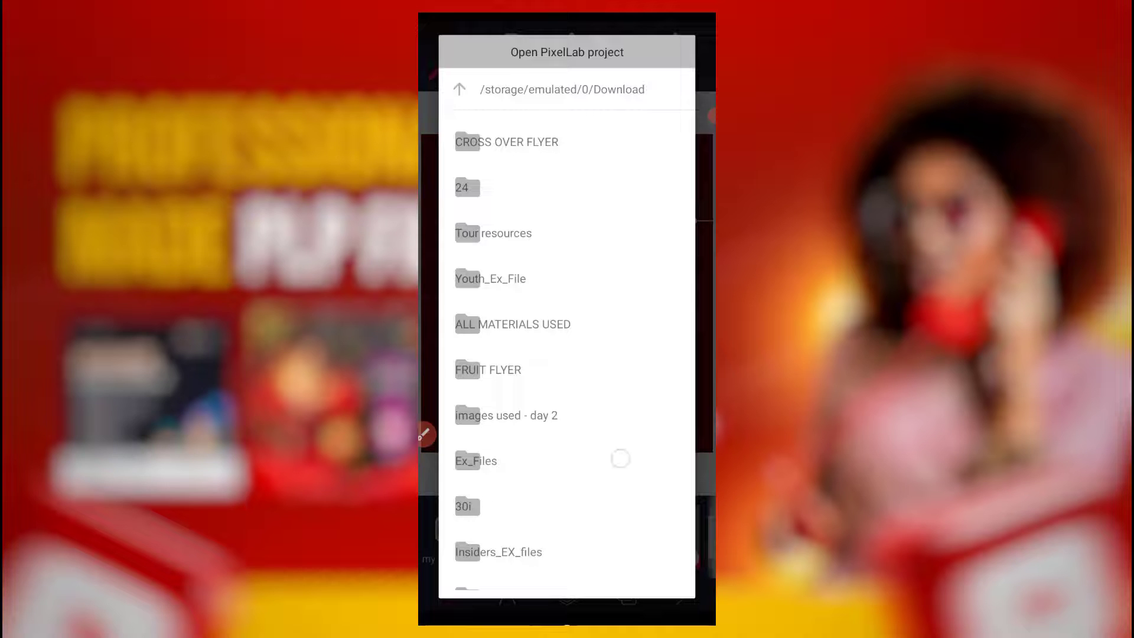
scroll("down", 3)
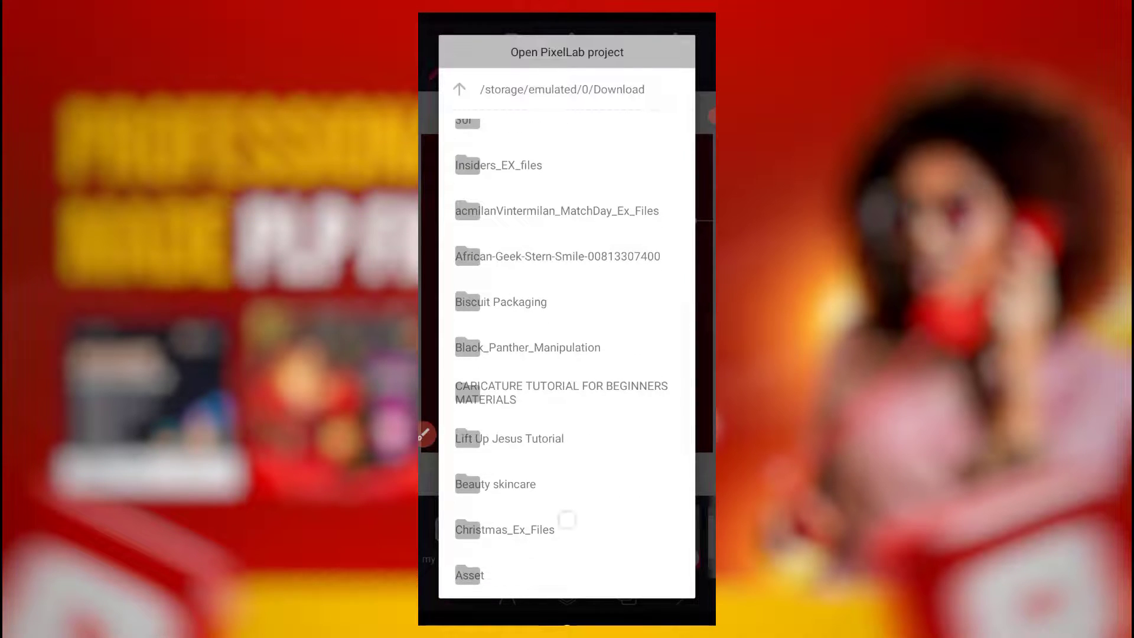
scroll("down", 3)
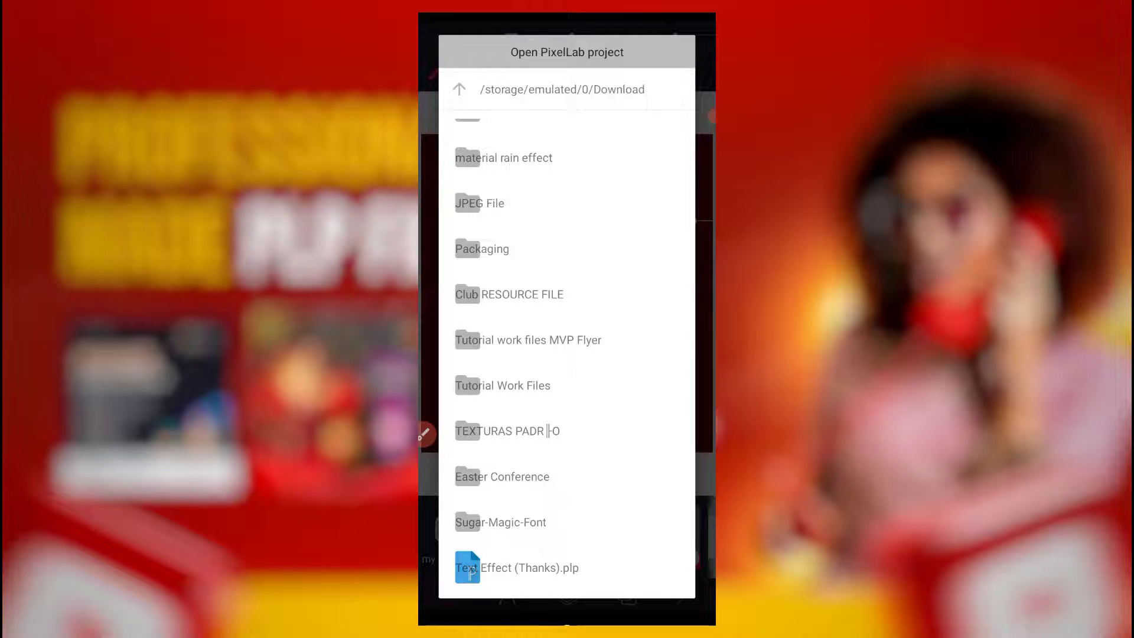
left_click(459, 90)
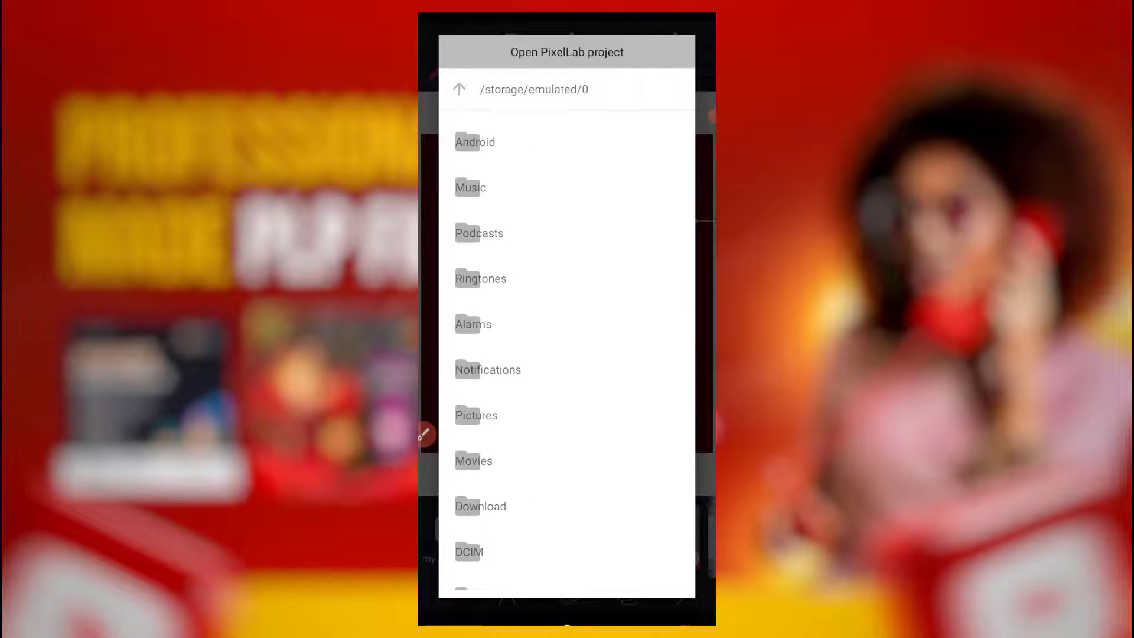
scroll("down", 3)
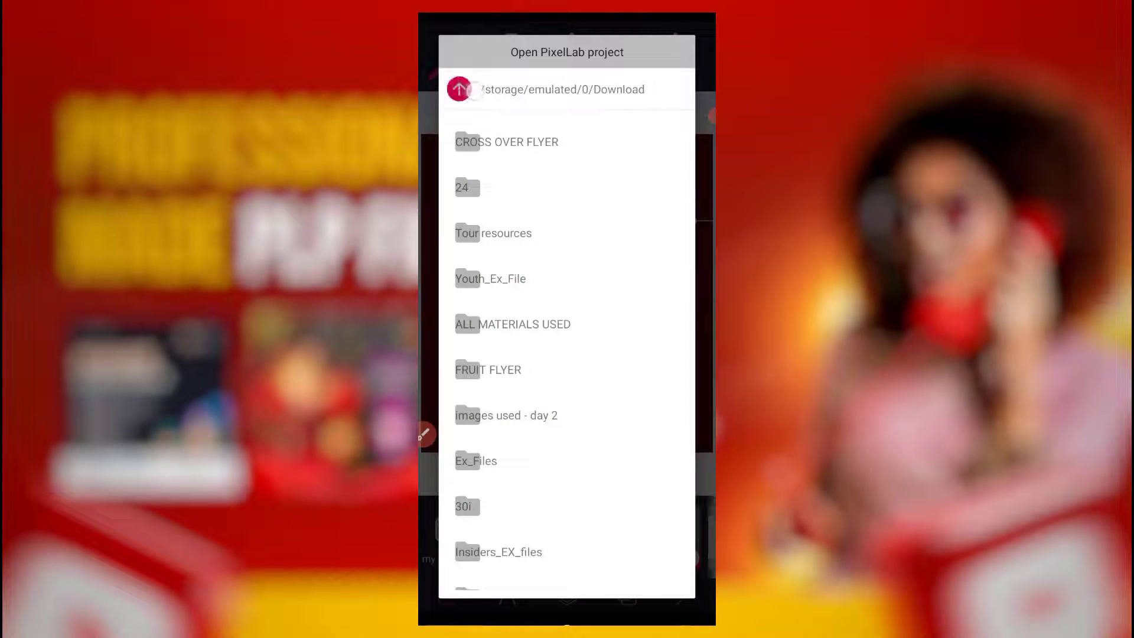
left_click(459, 89)
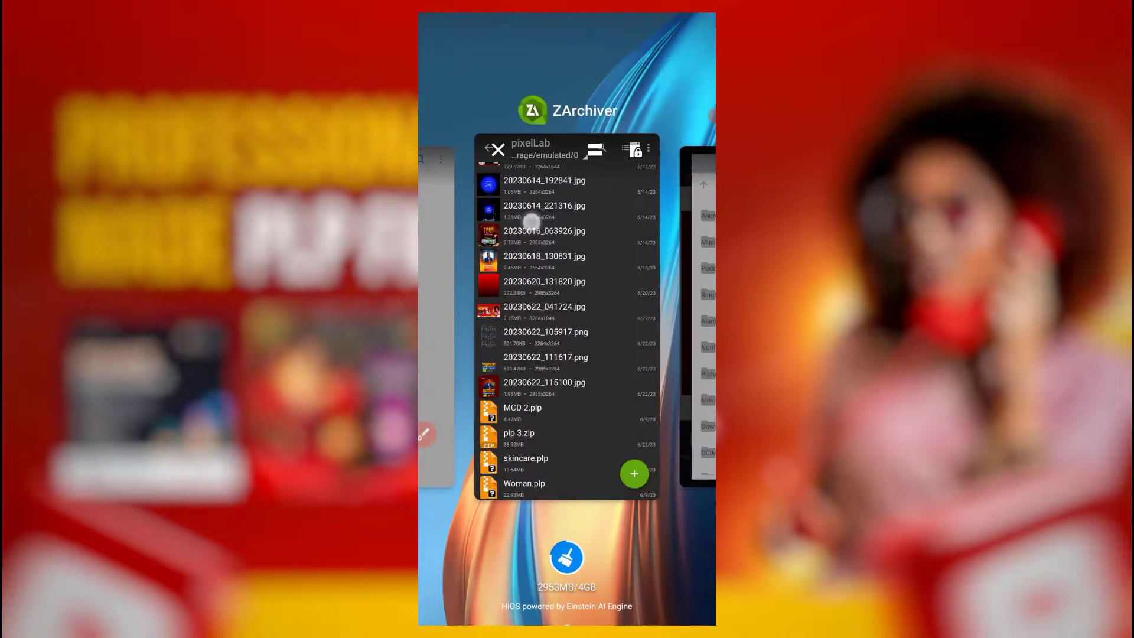
Step: Switch back from recent apps to PixelLab's project browser at /storage/emulated/0
left_click(499, 149)
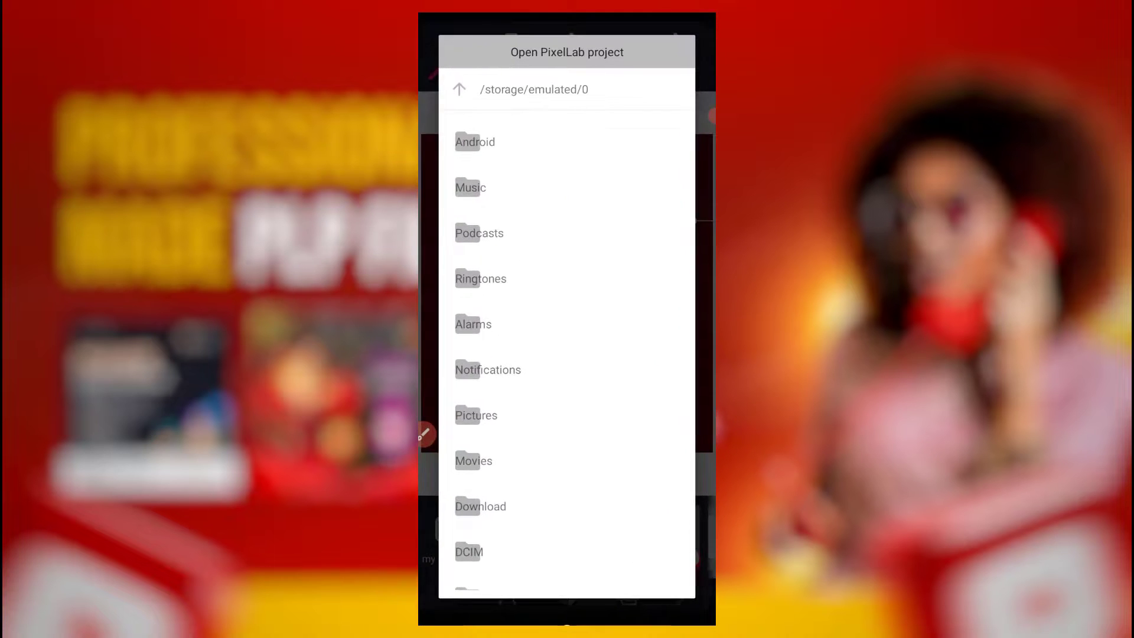
Step: Open Woman.plp from the pixelLab folder in internal storage
scroll("down", 3)
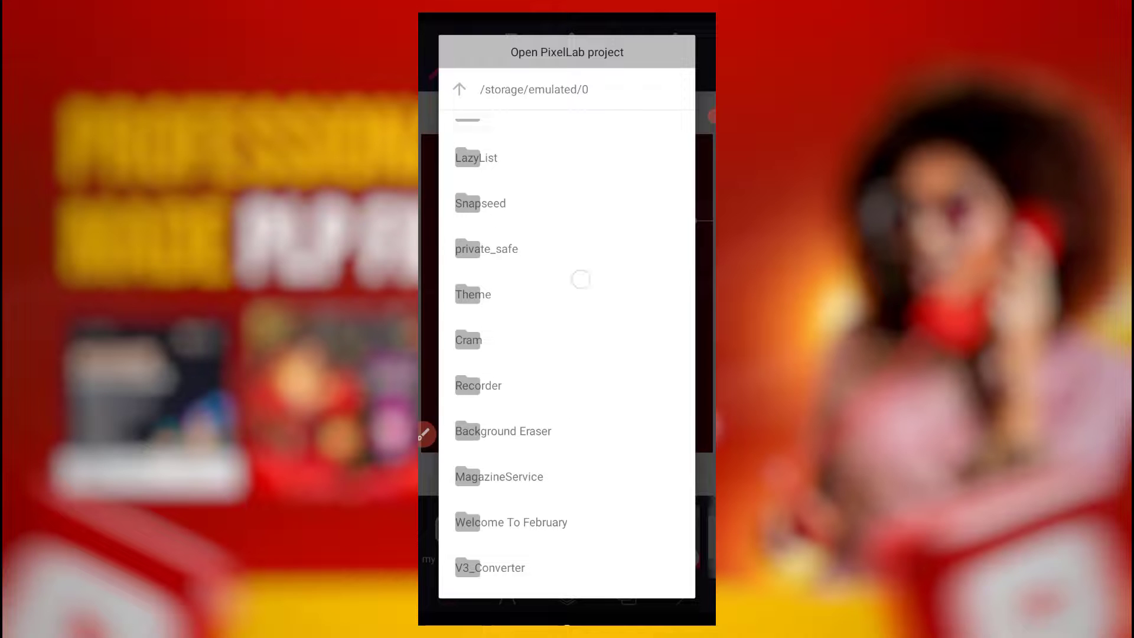
scroll("up", 3)
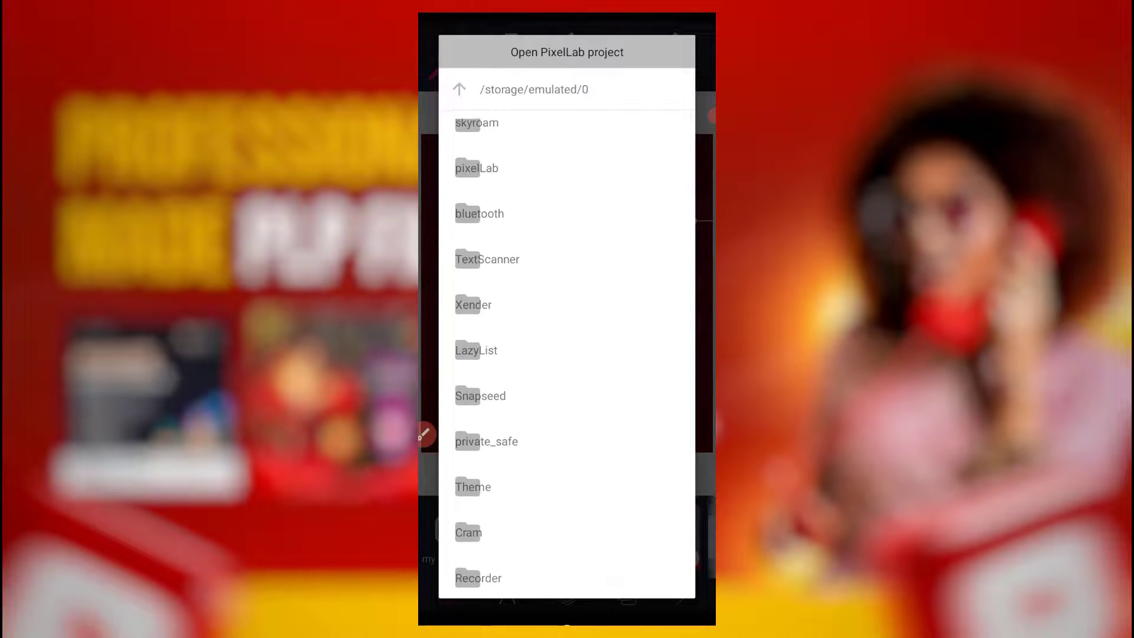
left_click(476, 168)
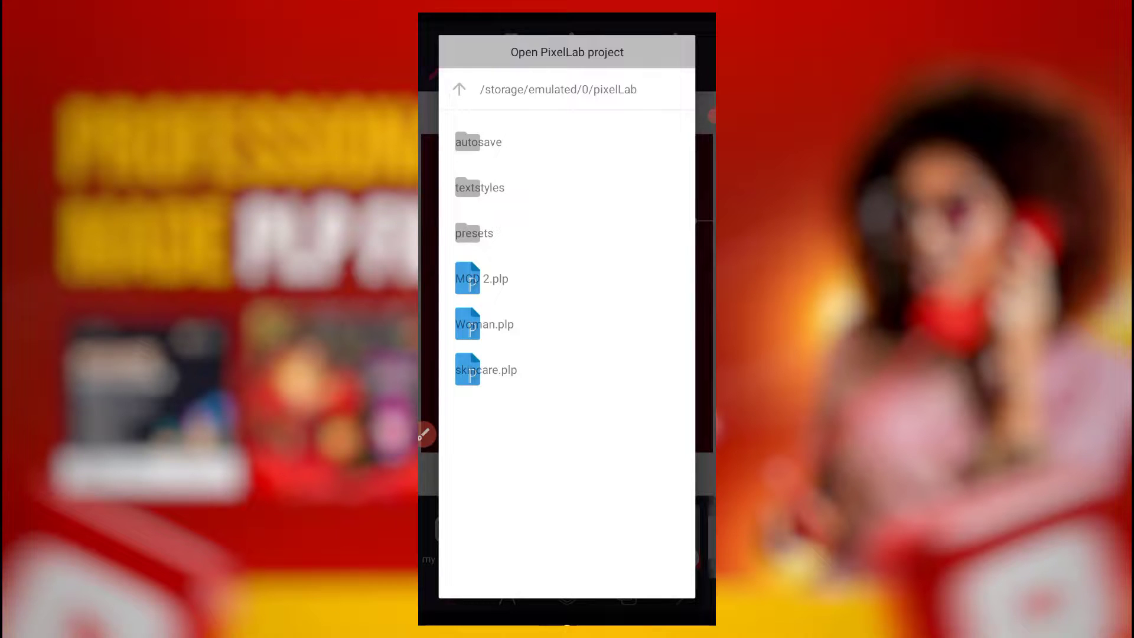
left_click(484, 324)
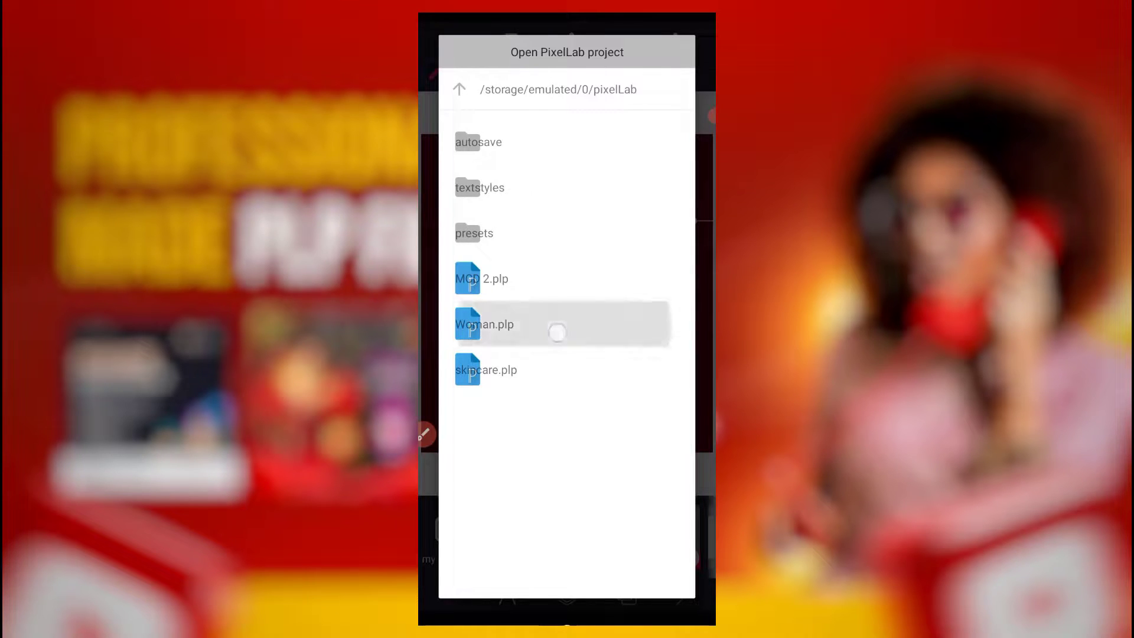
left_click(485, 324)
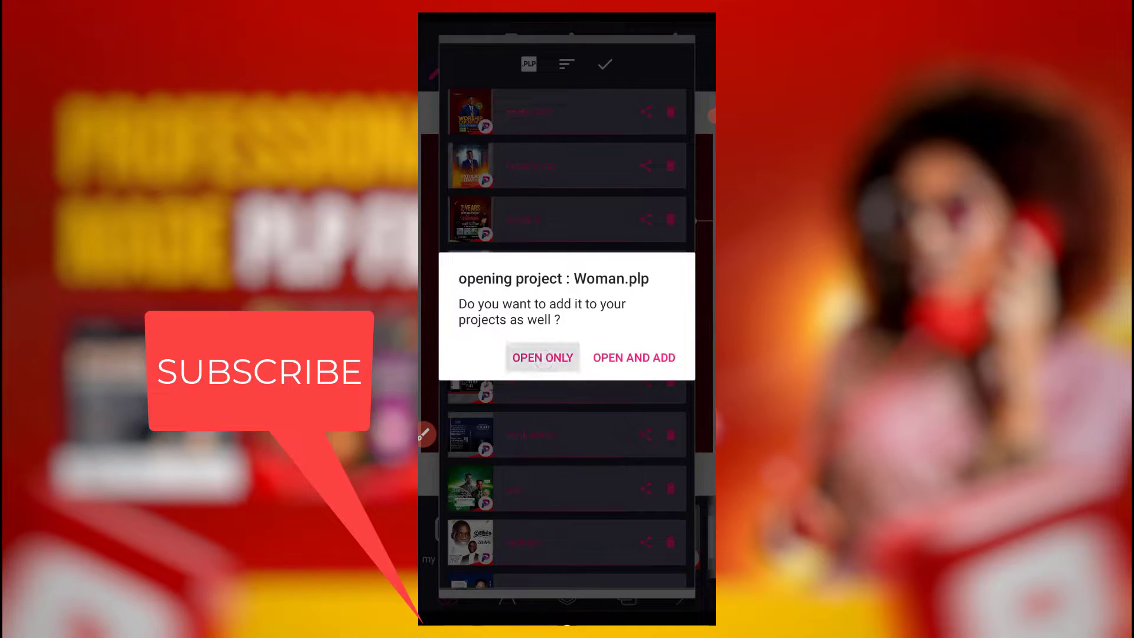
Step: Choose OPEN ONLY for Woman.plp, then browse through the My projects list
left_click(542, 358)
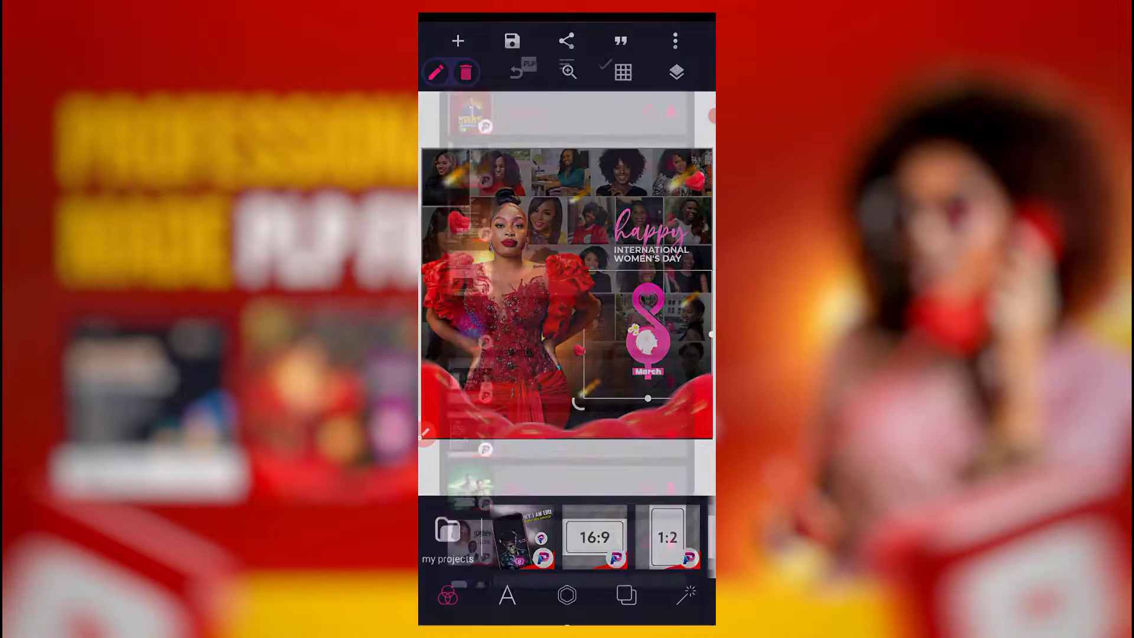
left_click(447, 535)
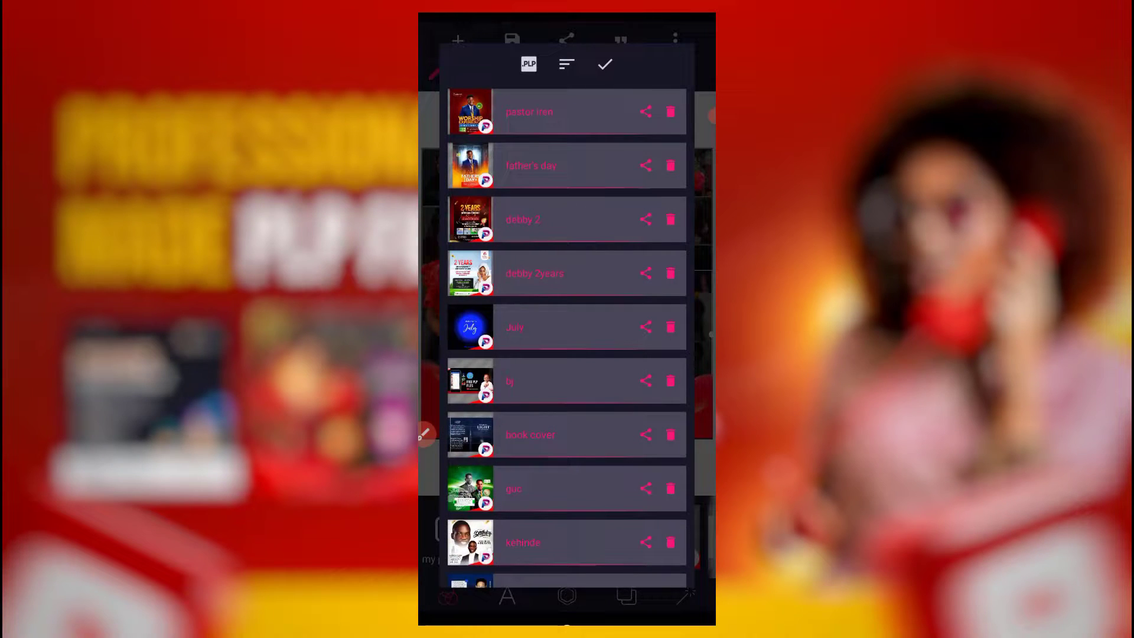
scroll("down", 3)
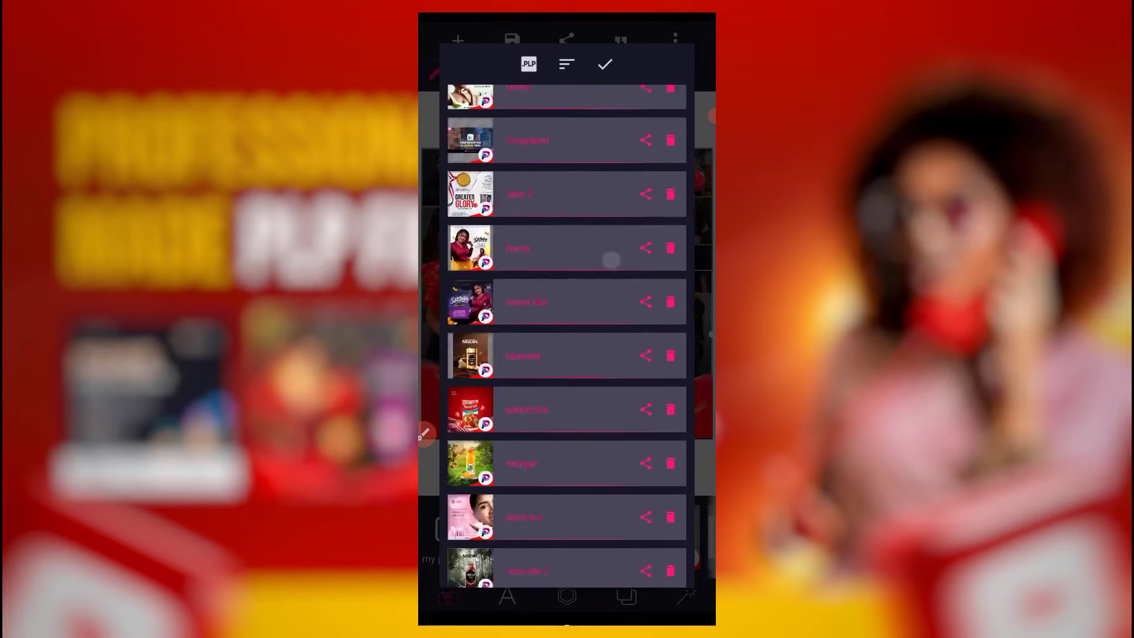
scroll("down", 3)
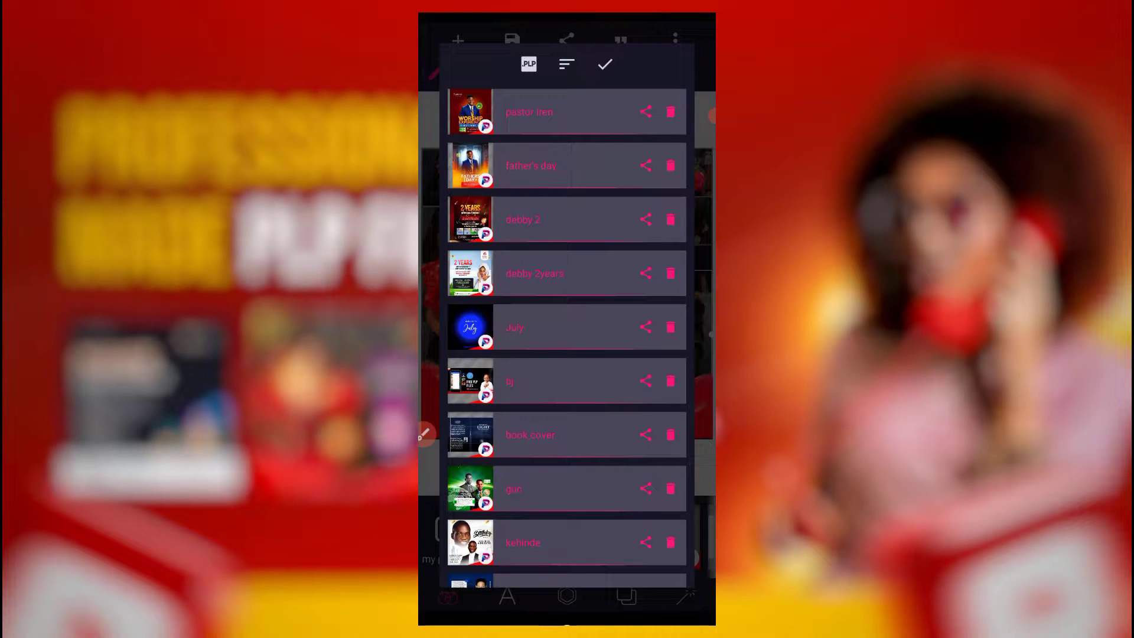
scroll("up", 3)
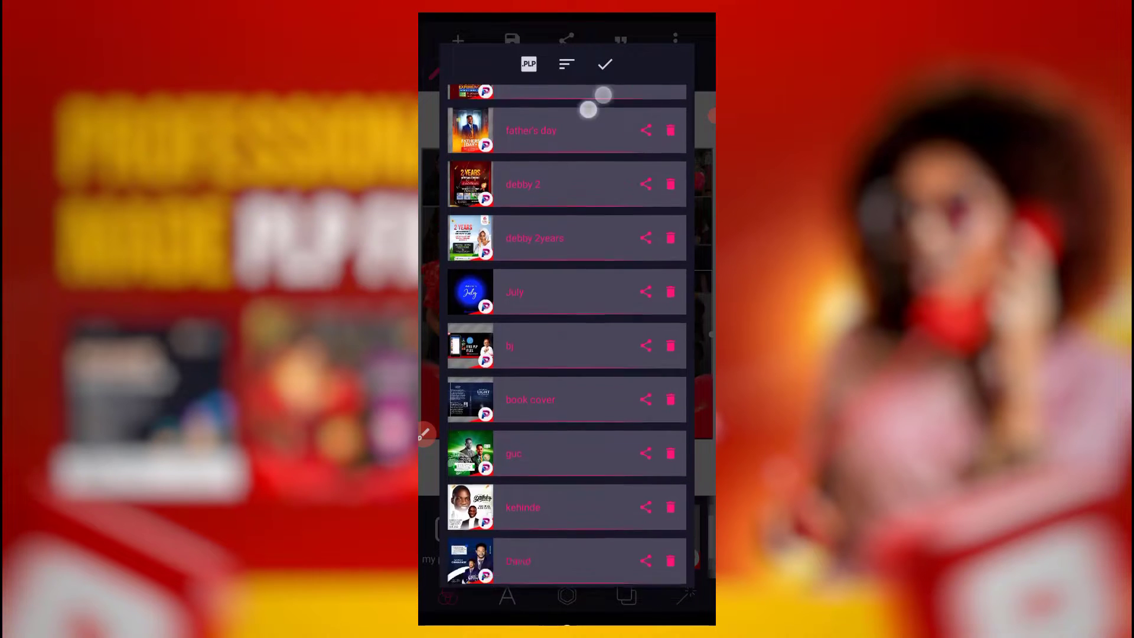
scroll("up", 3)
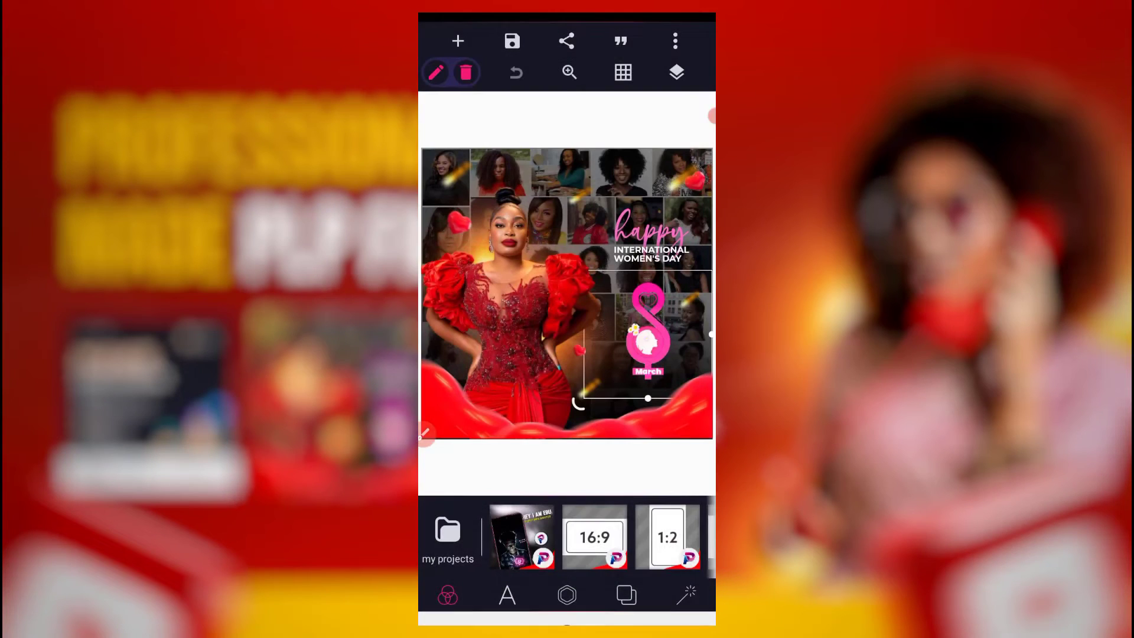
Step: Cancel saving the flyer as a project, then bring up the saved projects list
left_click(511, 41)
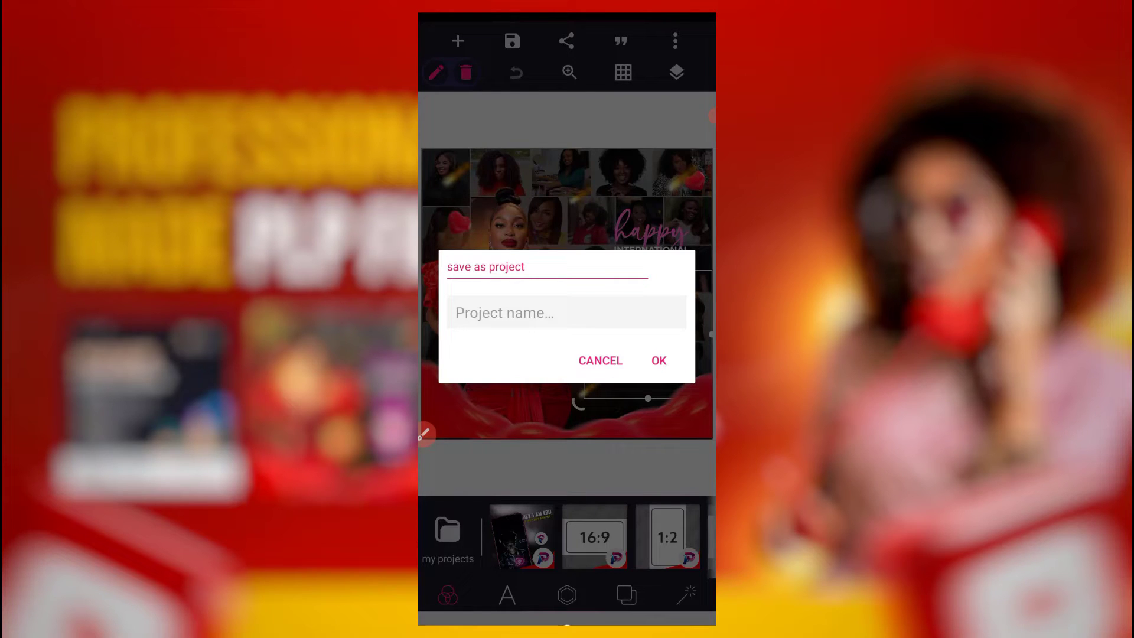
left_click(599, 361)
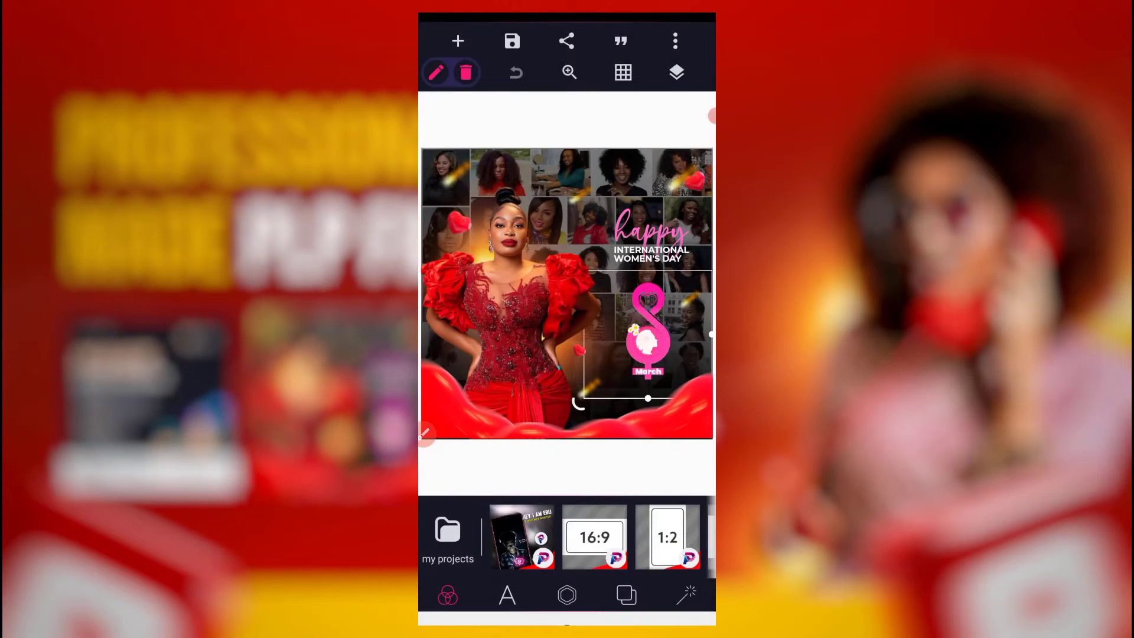
left_click(674, 41)
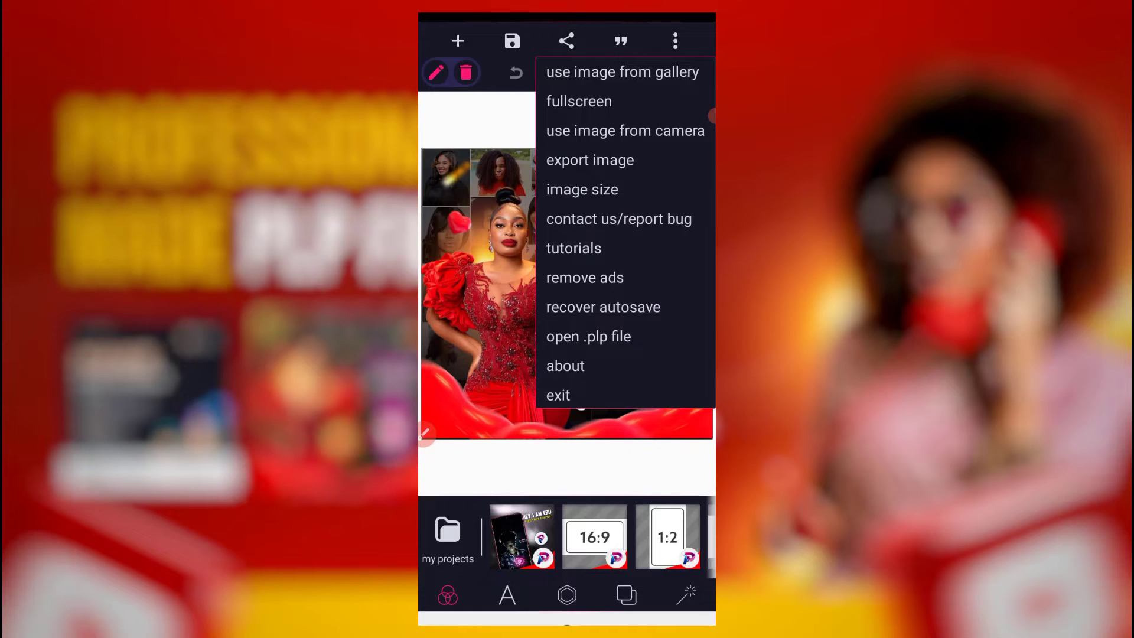
left_click(588, 337)
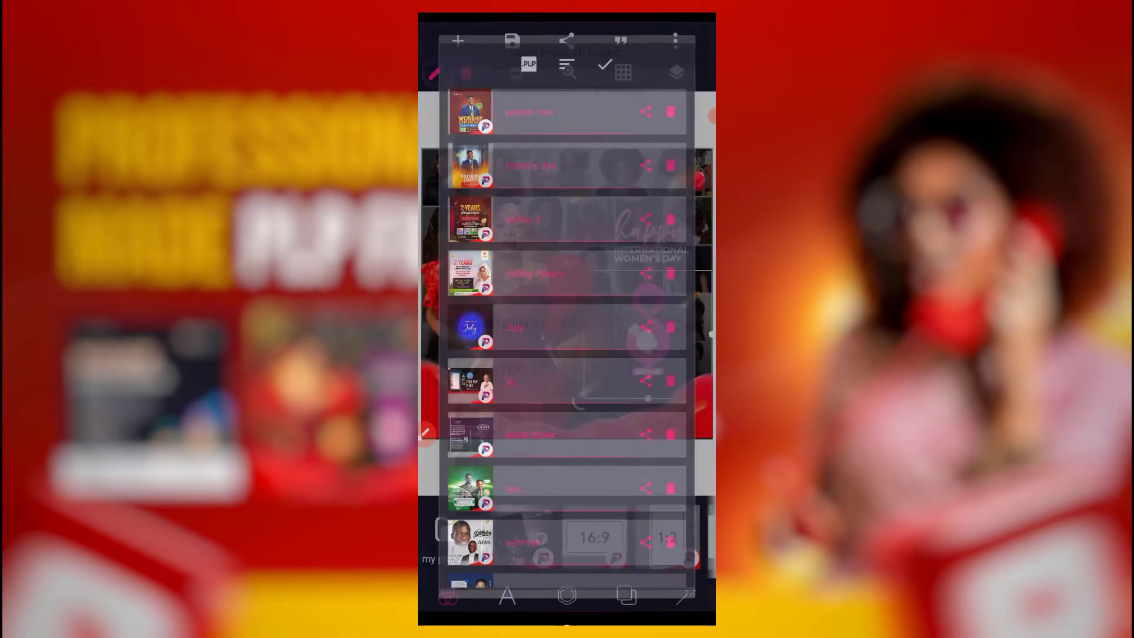